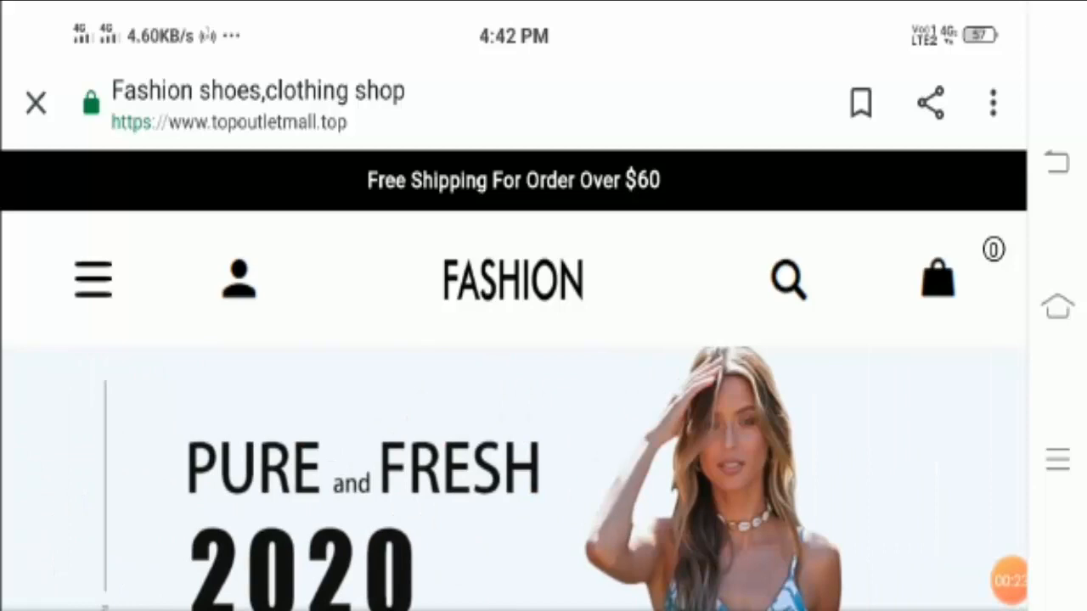
- Scroll the homepage down to the Helpful Links footer showing About Us, Privacy Notice and Shipping & Returns
scroll("down", 3)
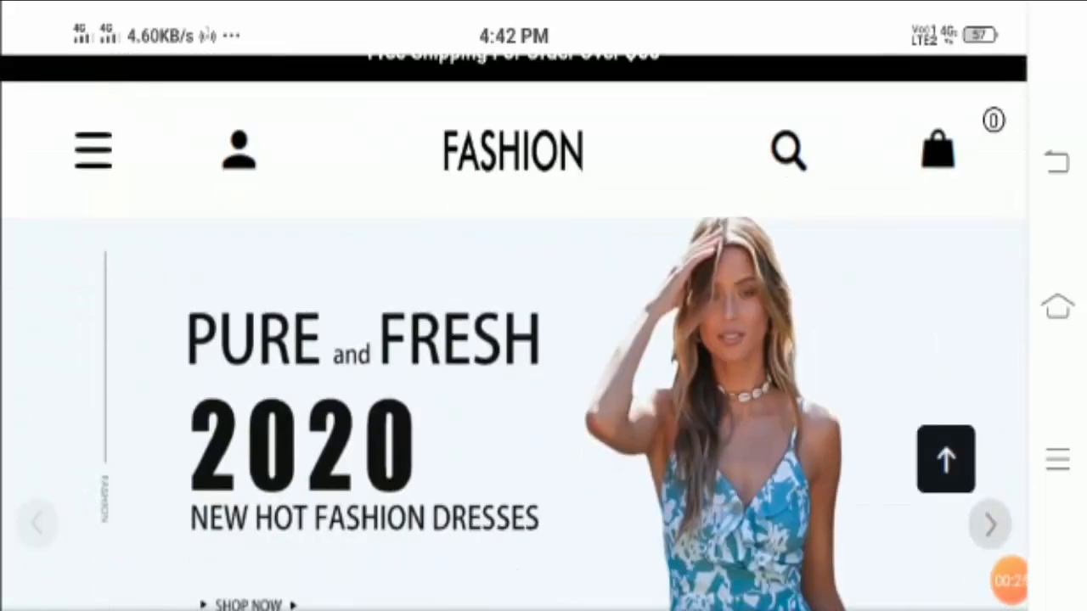
scroll("down", 3)
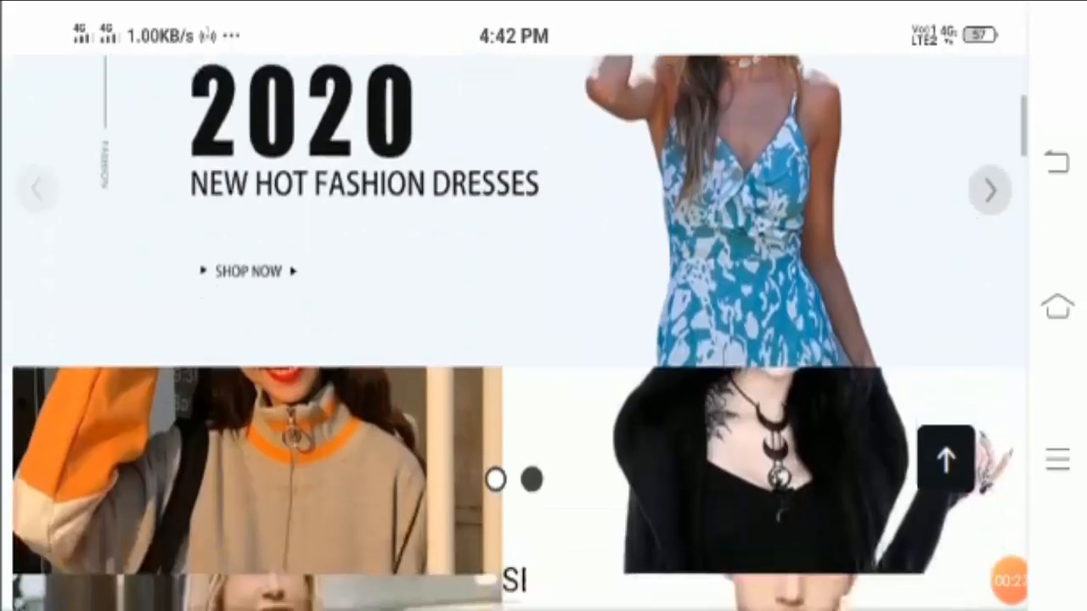
scroll("down", 3)
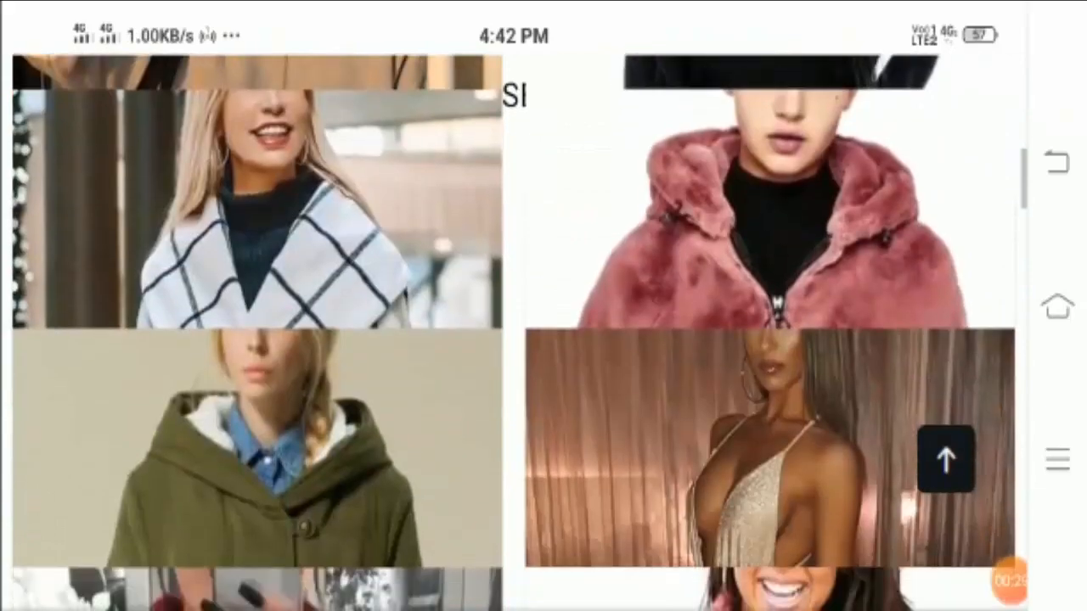
scroll("down", 3)
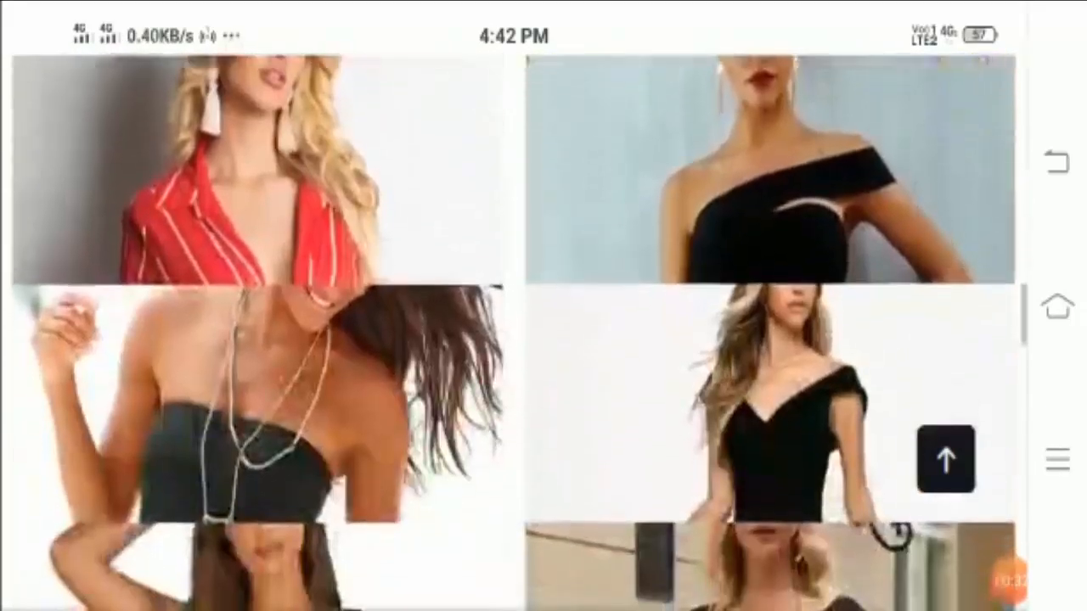
scroll("down", 3)
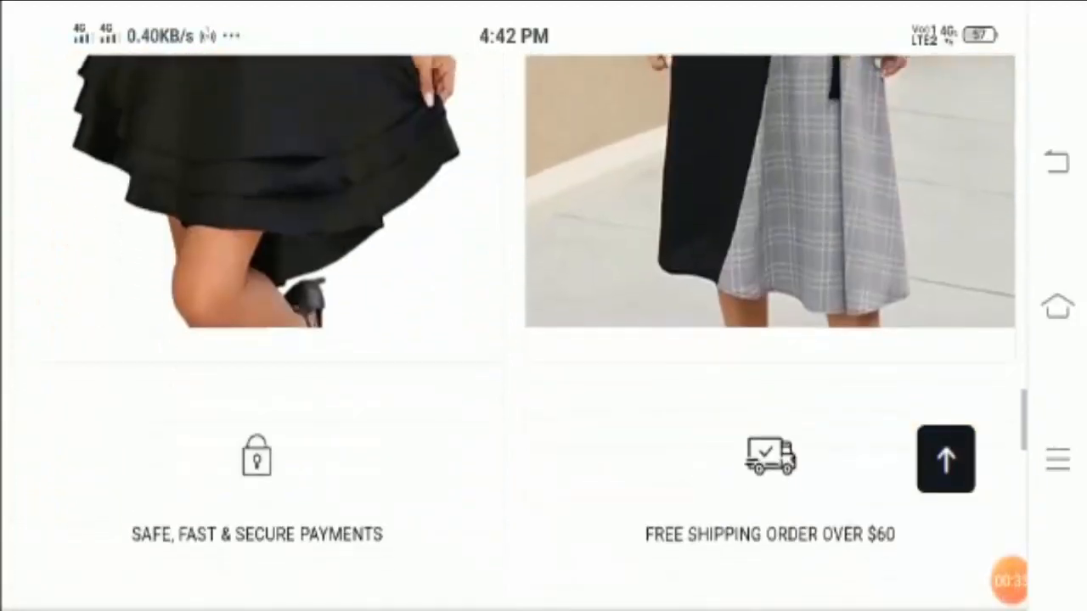
scroll("down", 3)
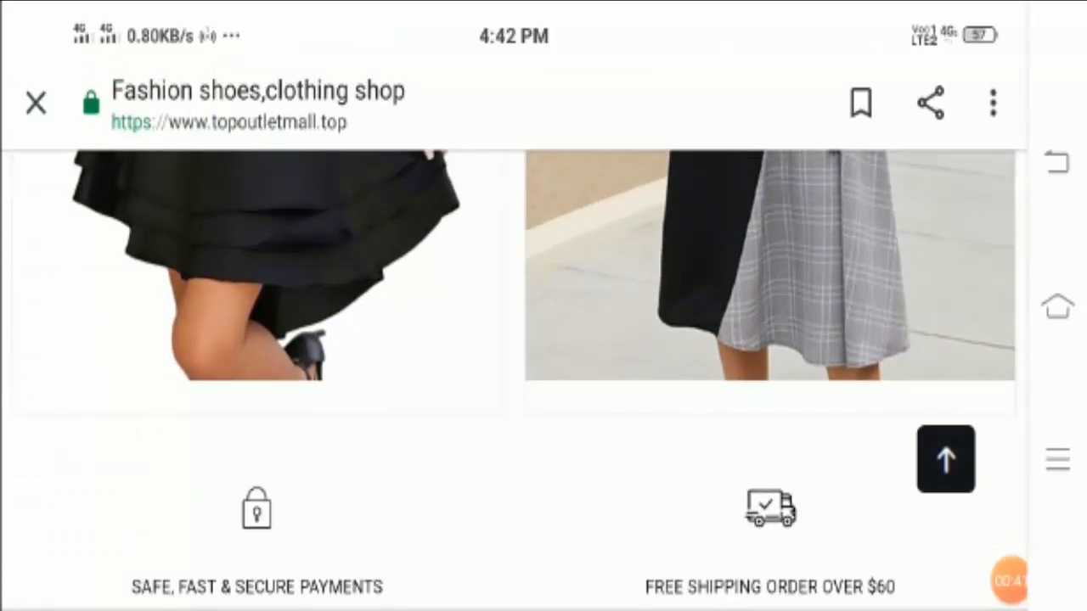
scroll("down", 3)
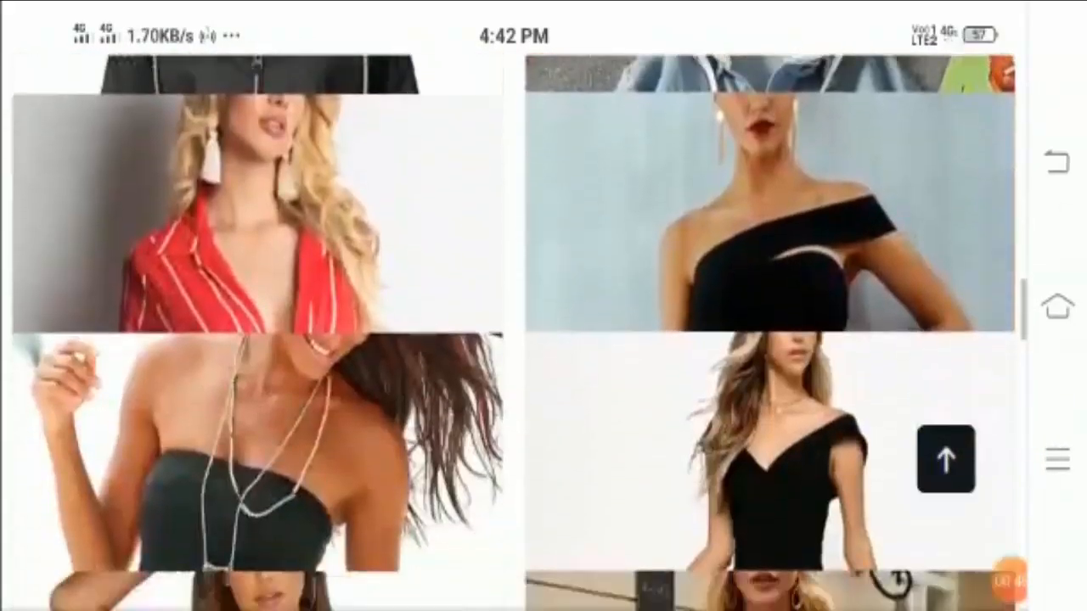
scroll("down", 3)
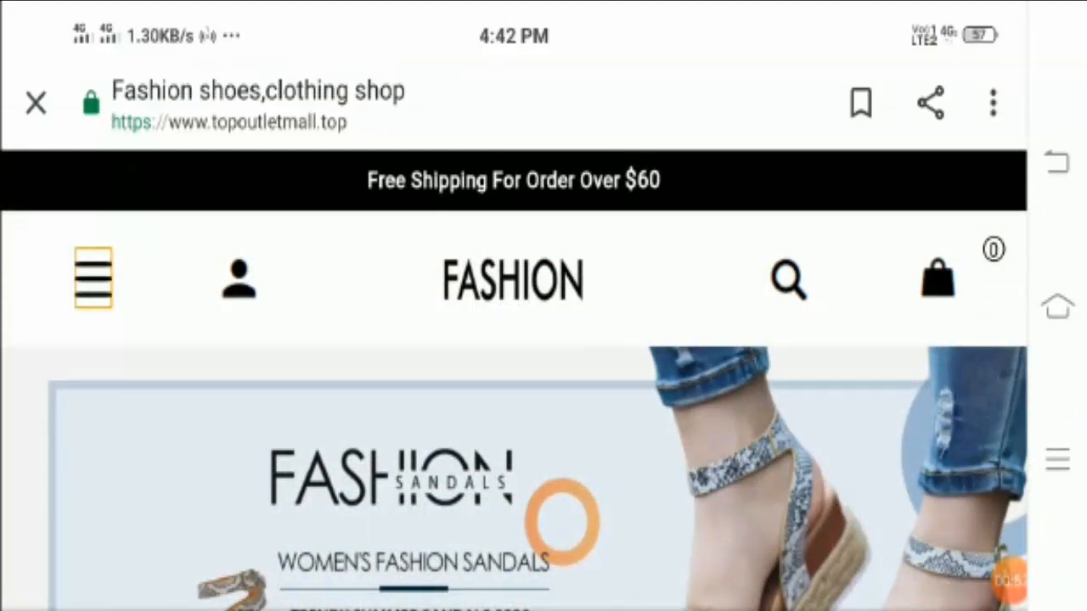
scroll("down", 3)
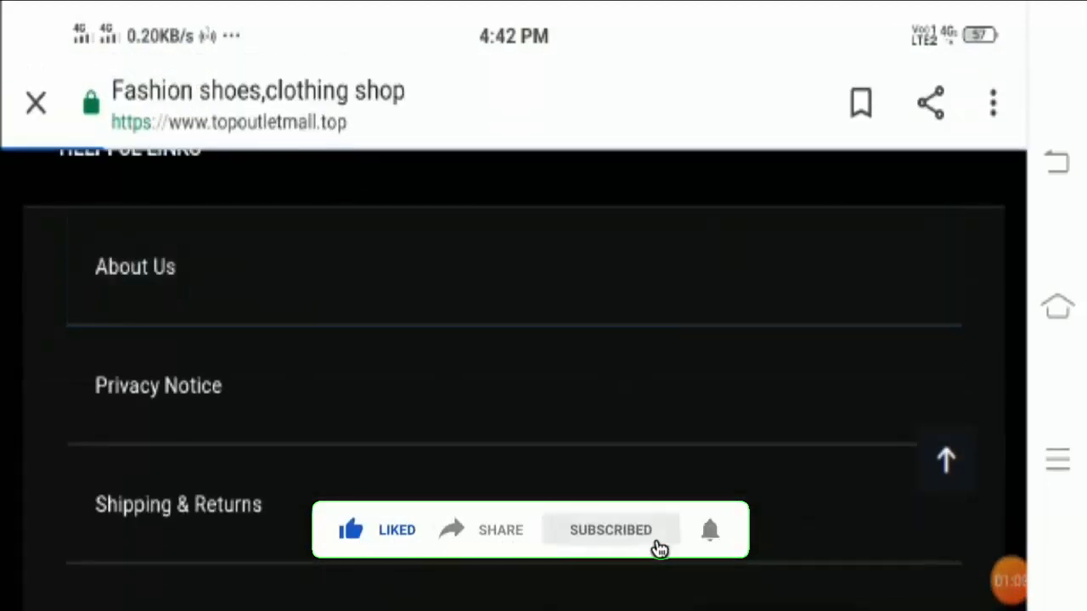
- Open About Us and read through it down to the Terms and Conditions footer link
left_click(135, 267)
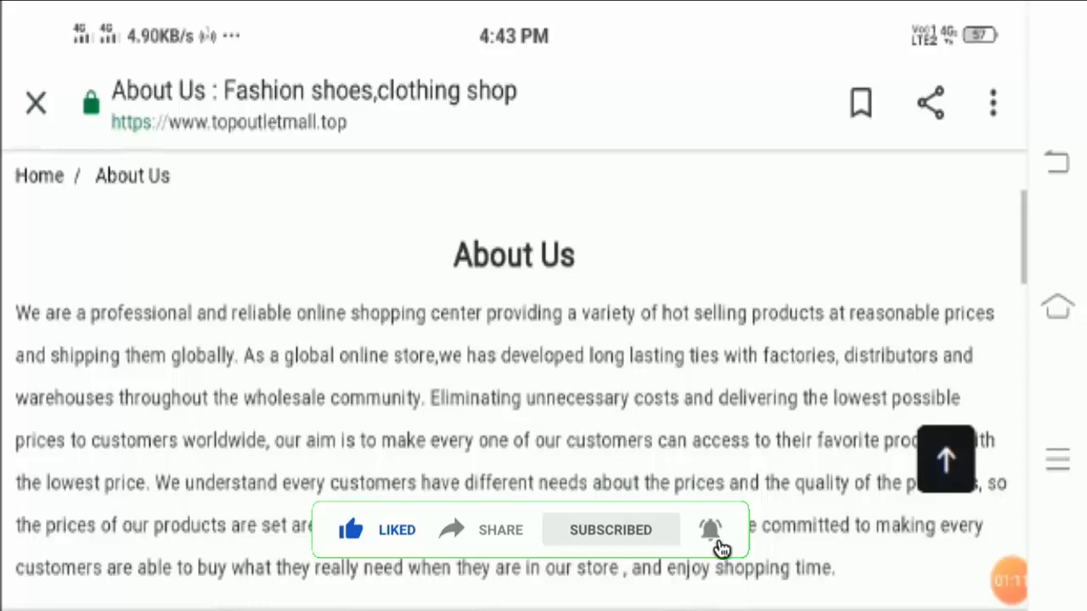
scroll("down", 3)
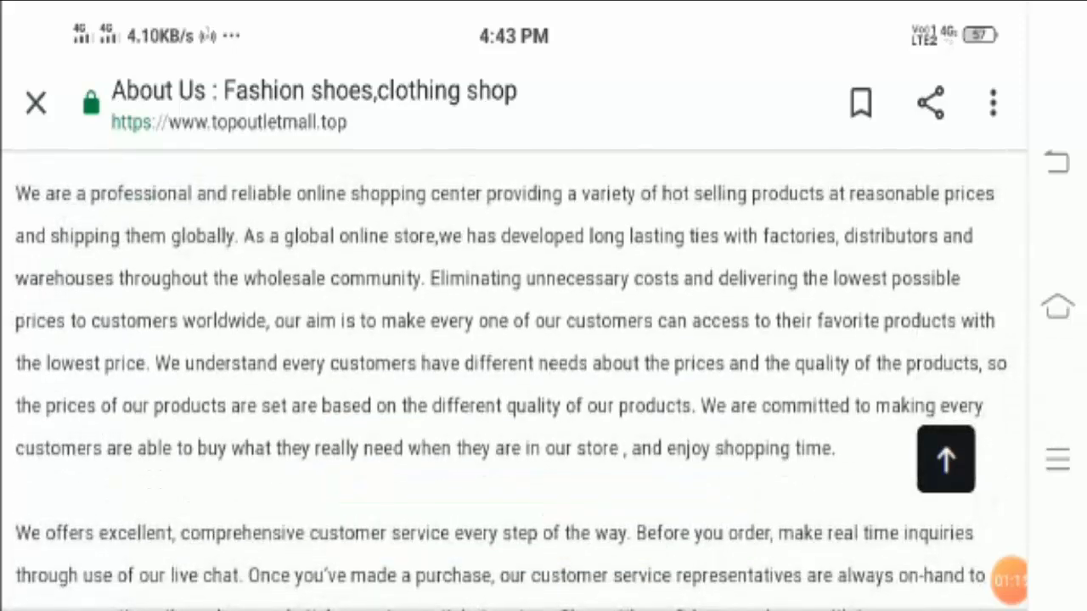
scroll("down", 3)
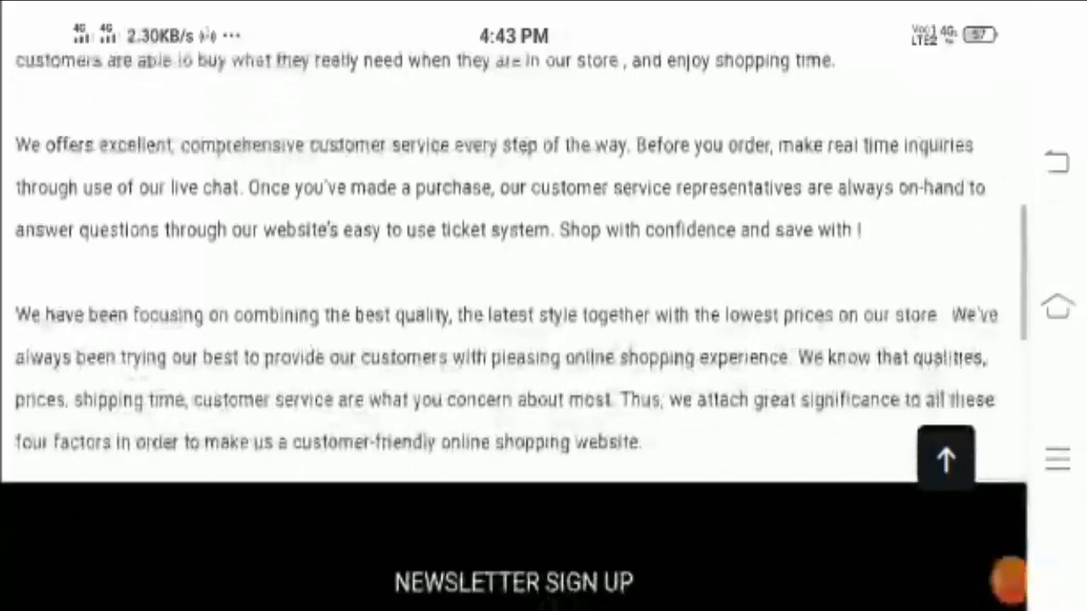
scroll("down", 3)
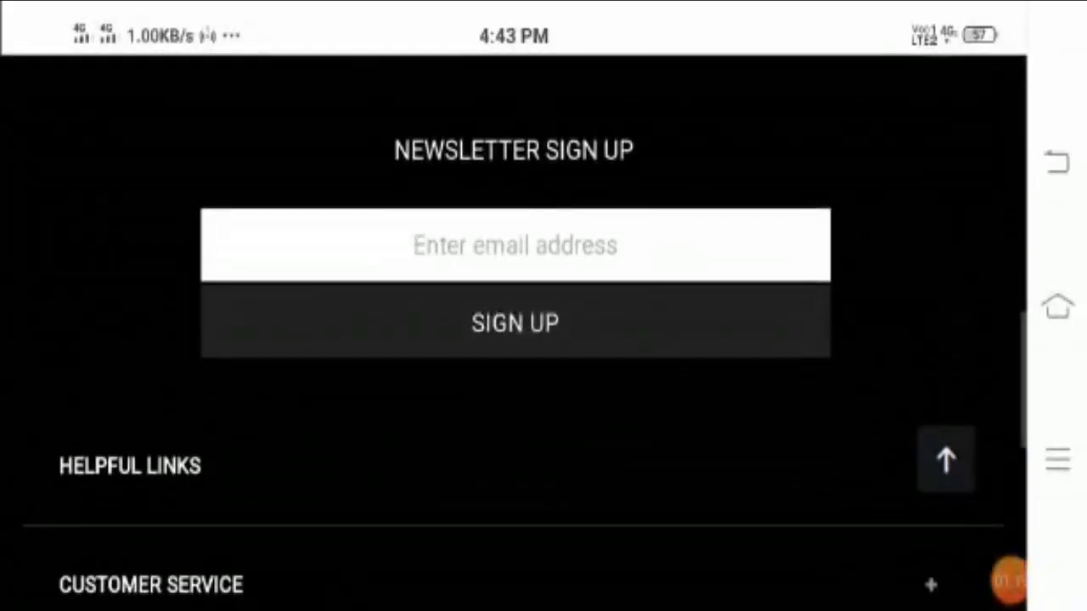
scroll("down", 3)
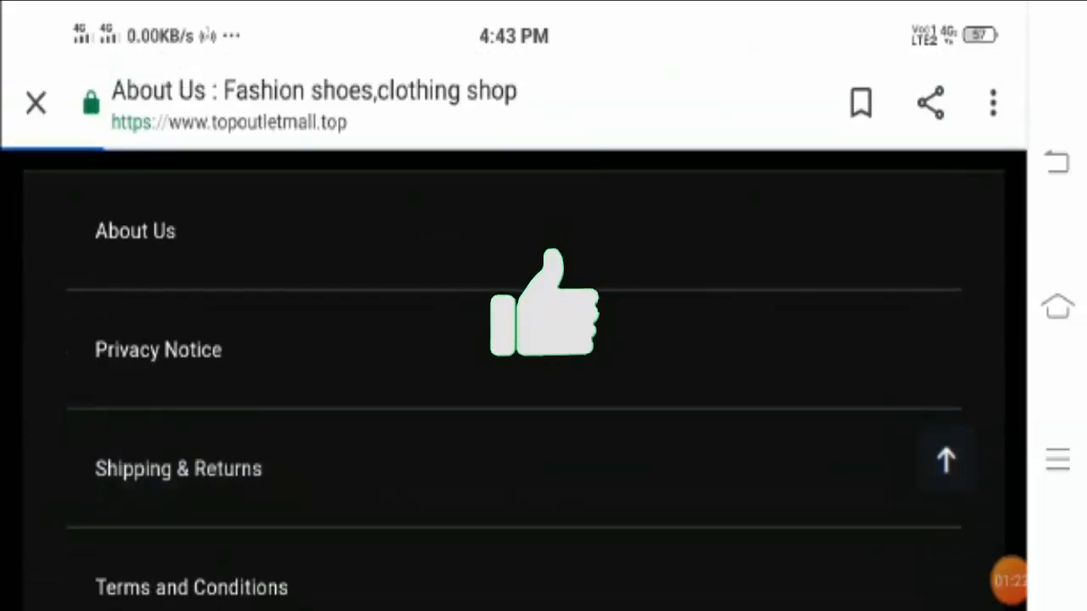
- Open Shipping & Returns and read the shipping, tracking and customs sections to the footer
left_click(178, 468)
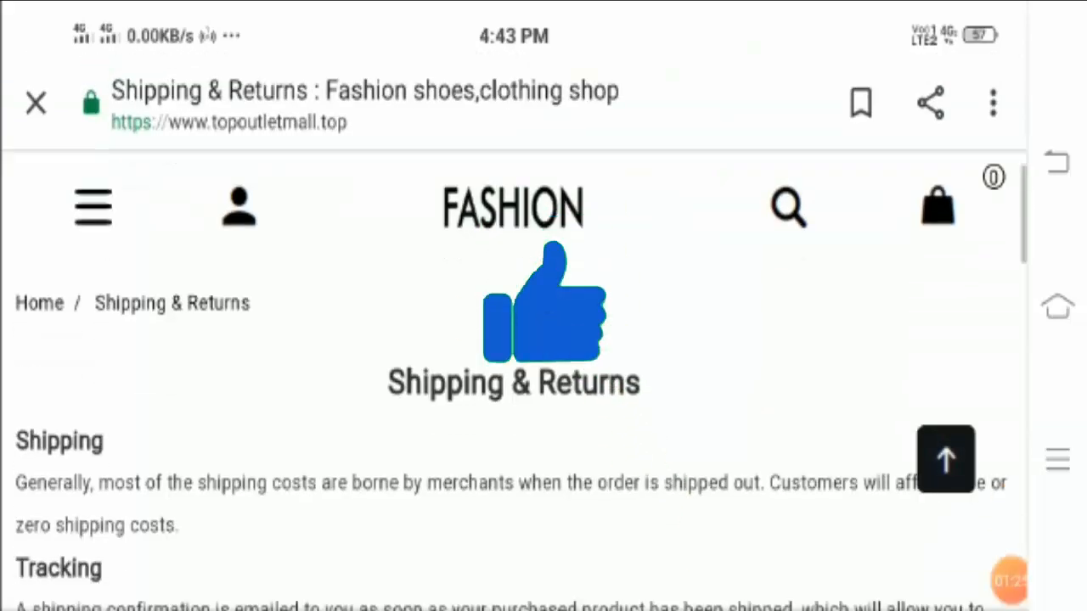
scroll("down", 3)
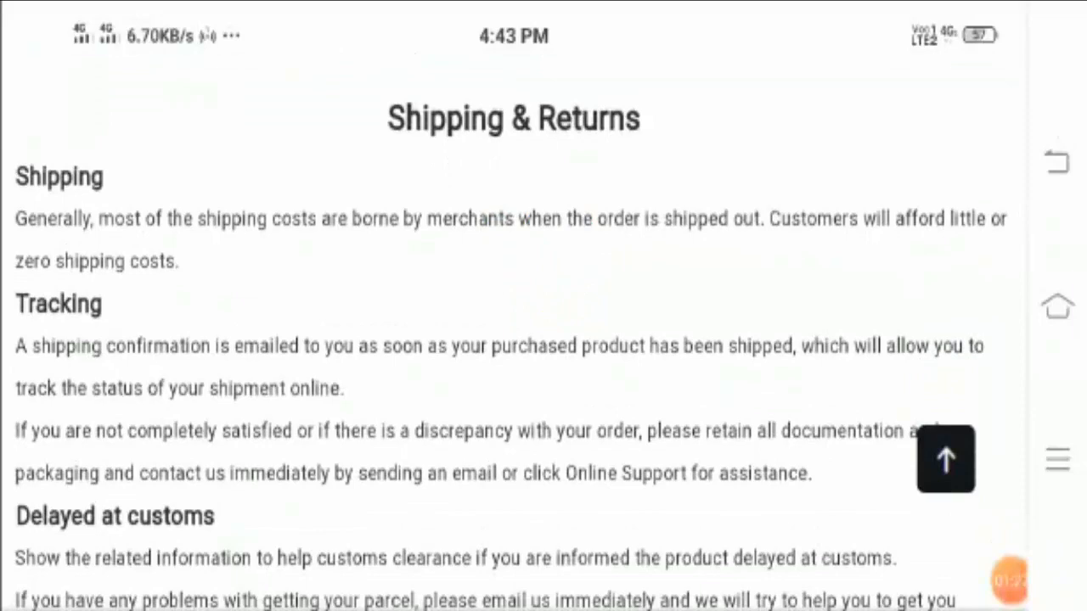
scroll("down", 3)
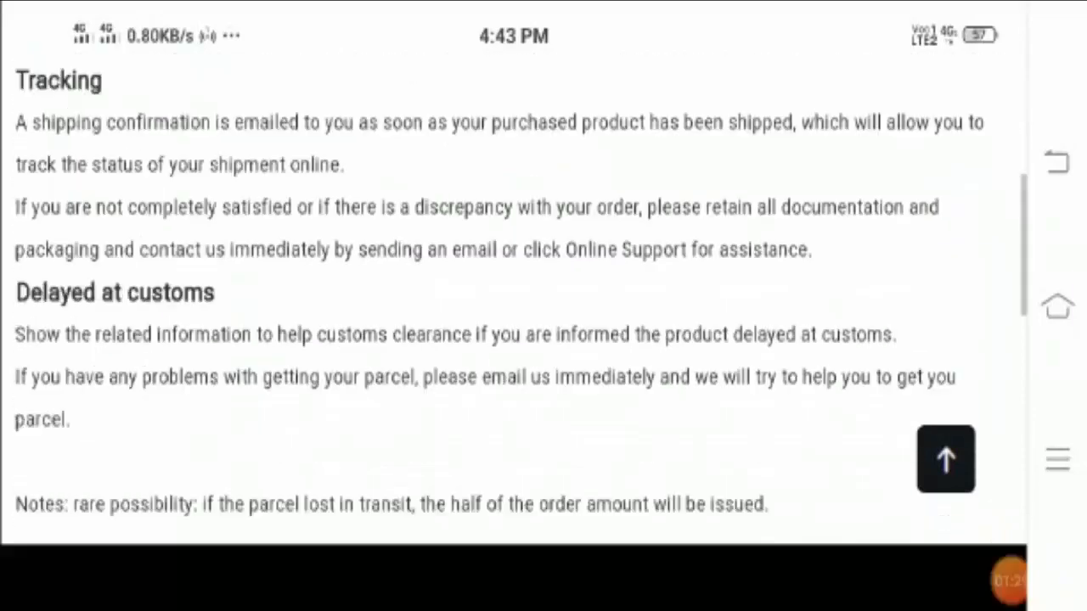
scroll("down", 3)
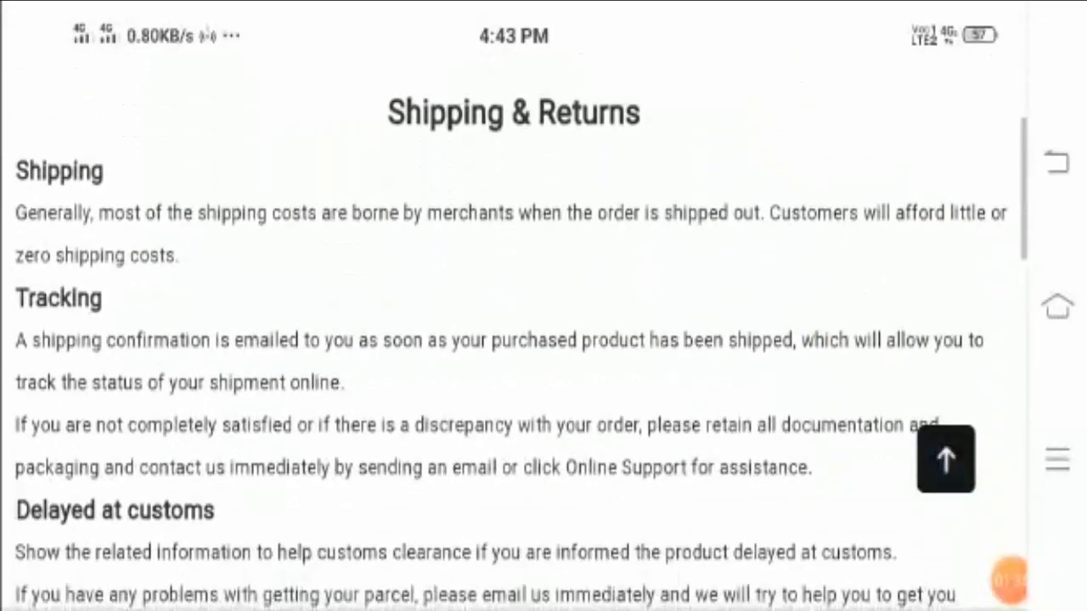
scroll("down", 3)
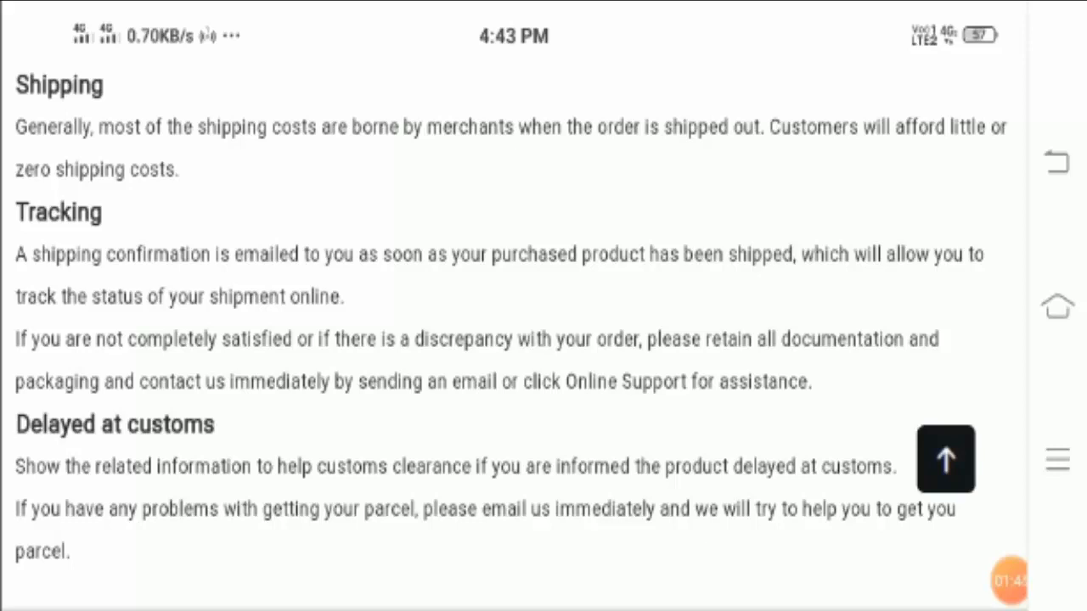
scroll("down", 3)
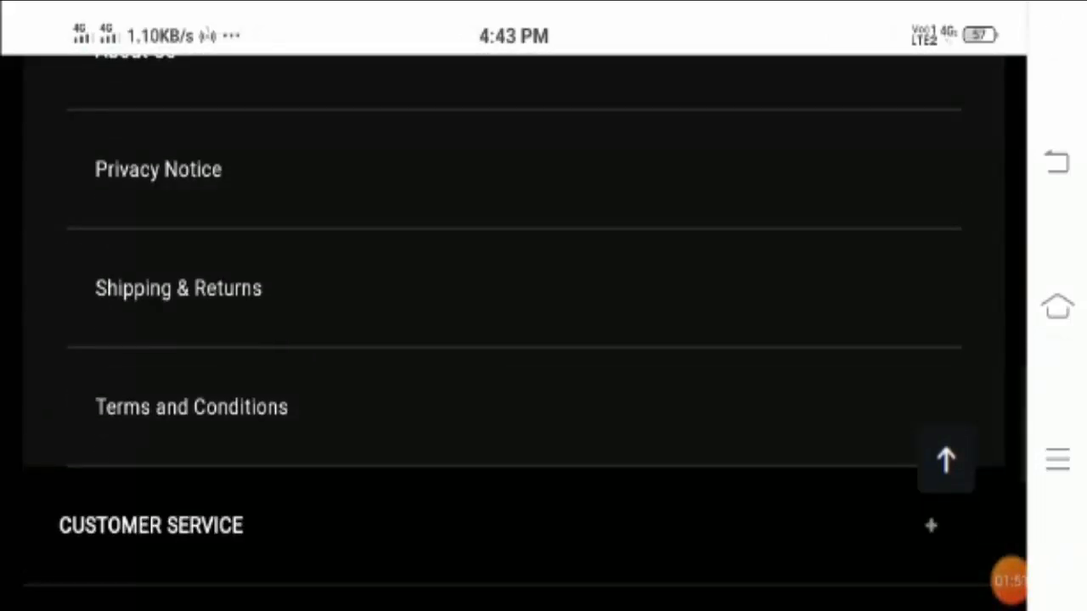
- Open Terms and Conditions and read down to the Customer Service footer links
left_click(191, 406)
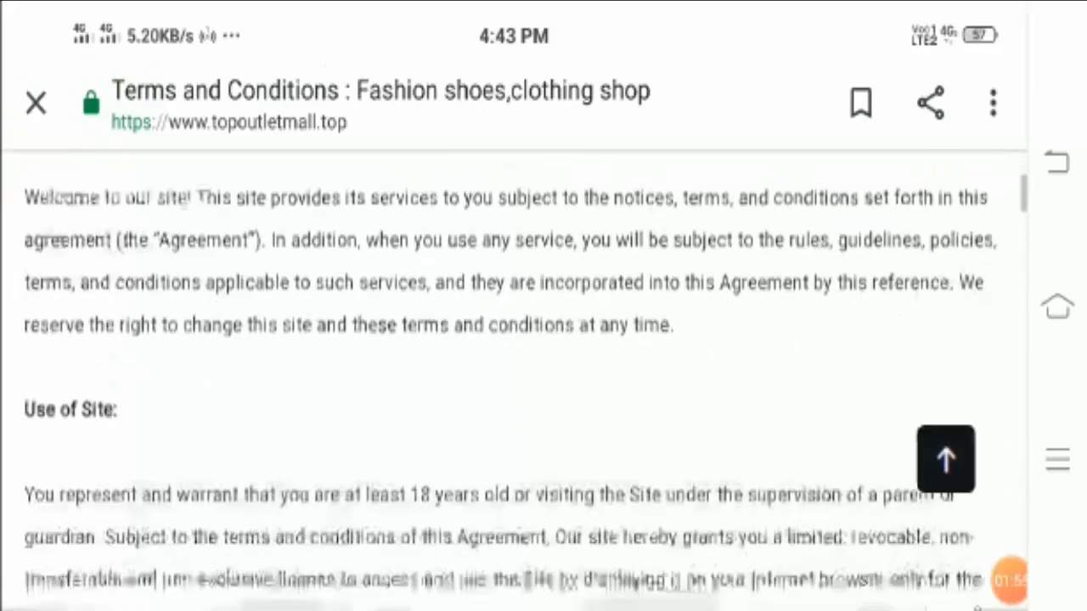
scroll("down", 3)
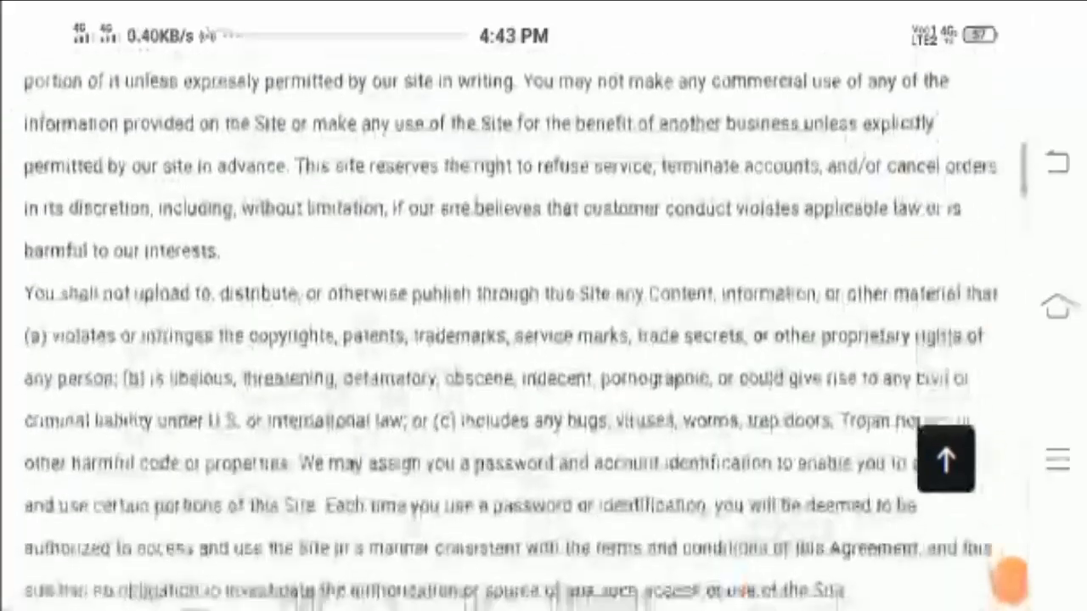
scroll("down", 3)
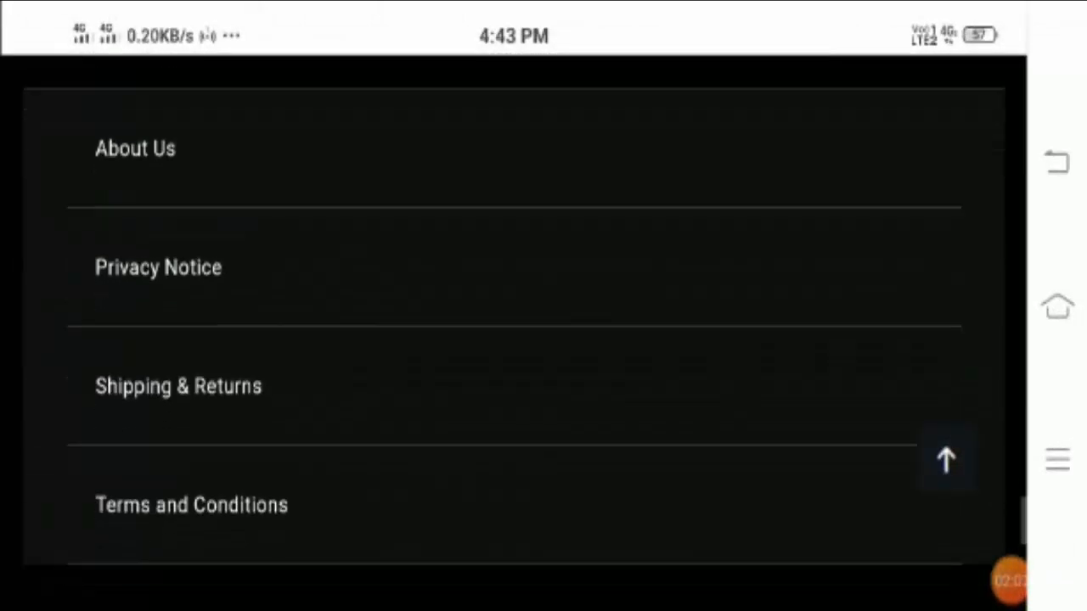
scroll("down", 3)
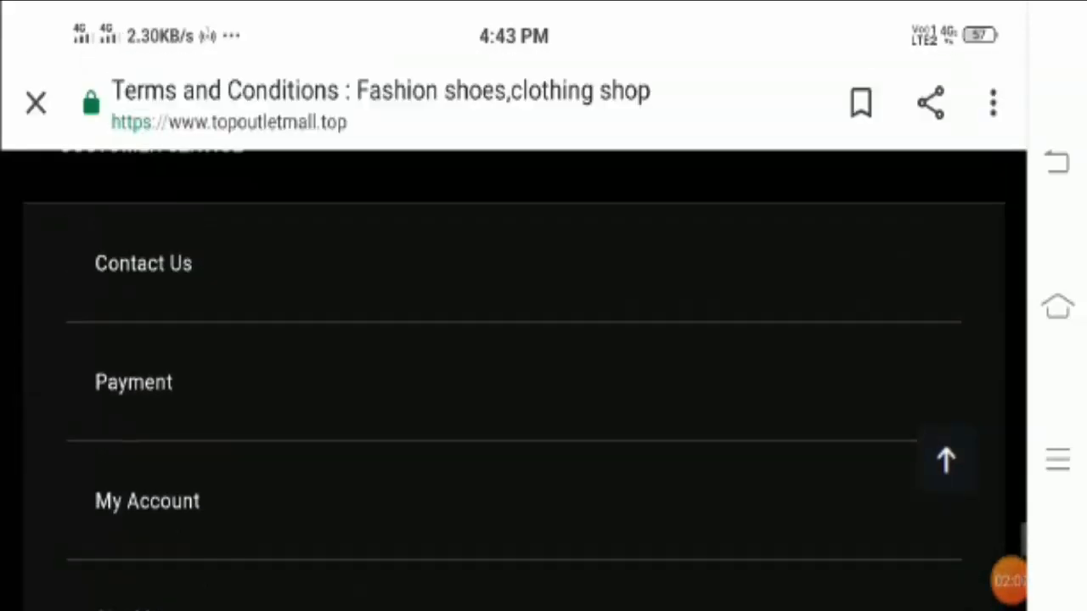
- Open Contact Us and review the support email, hours and contact form
left_click(143, 263)
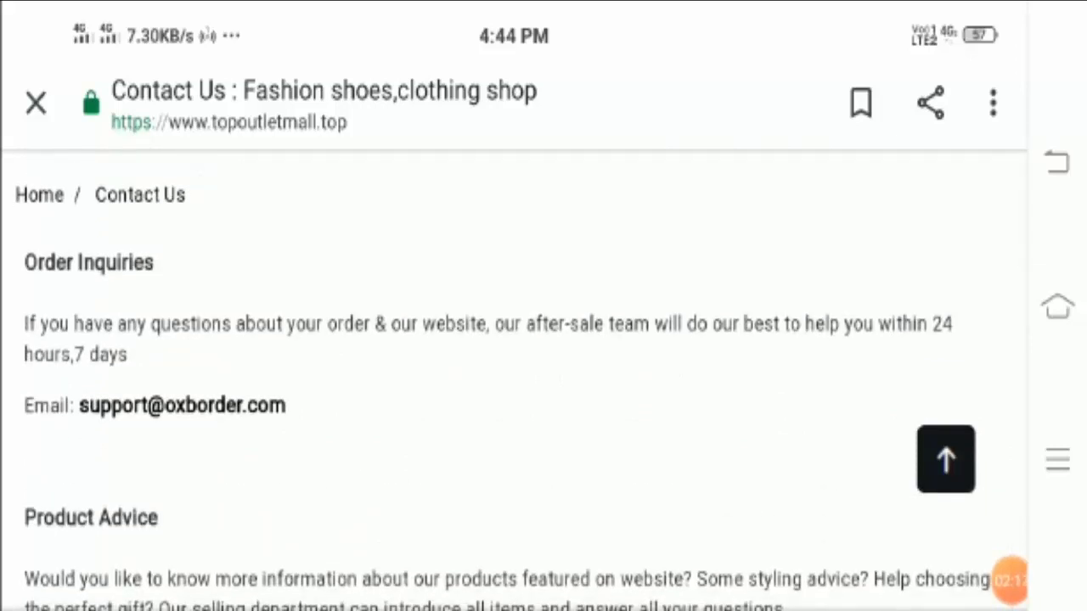
scroll("down", 3)
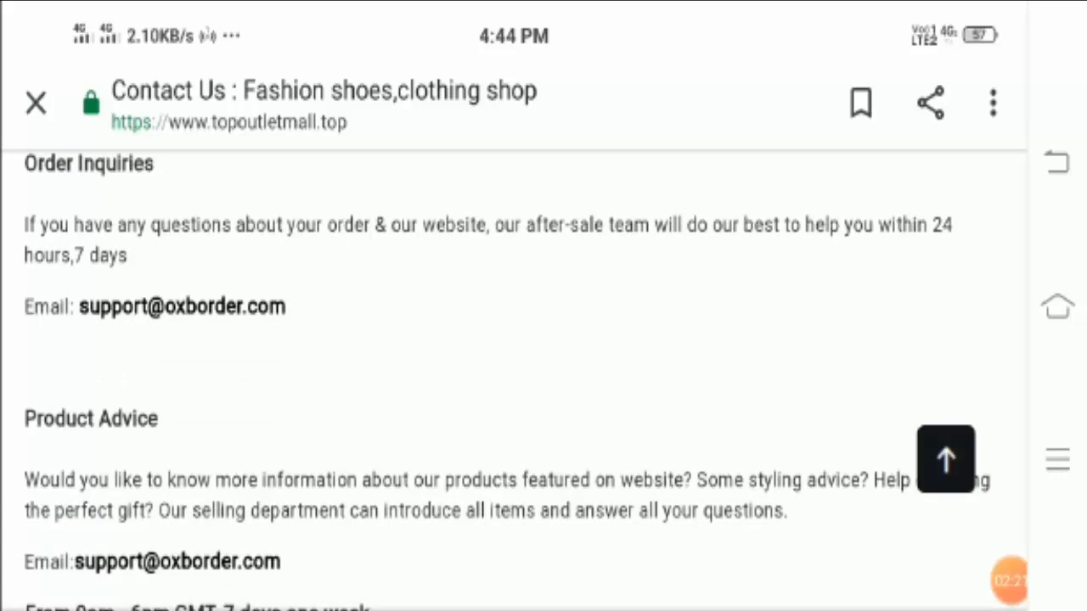
scroll("down", 3)
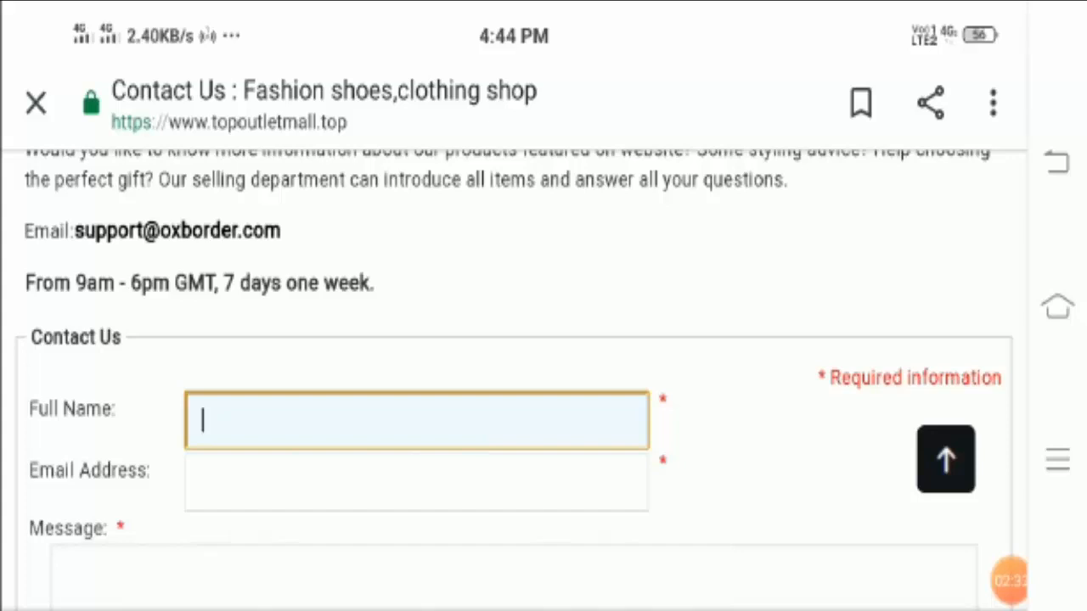
scroll("down", 3)
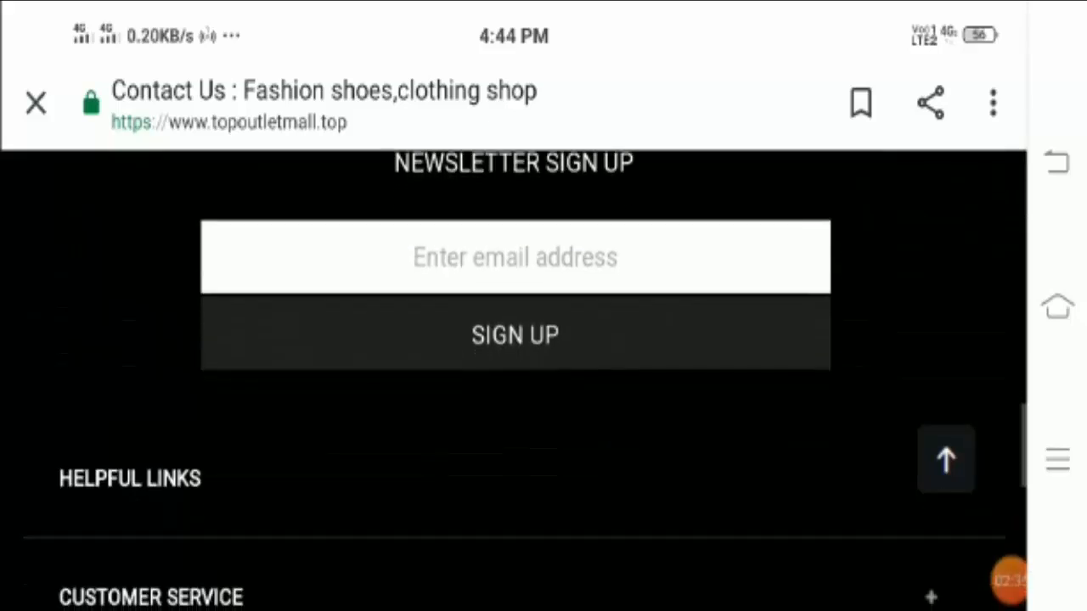
scroll("down", 3)
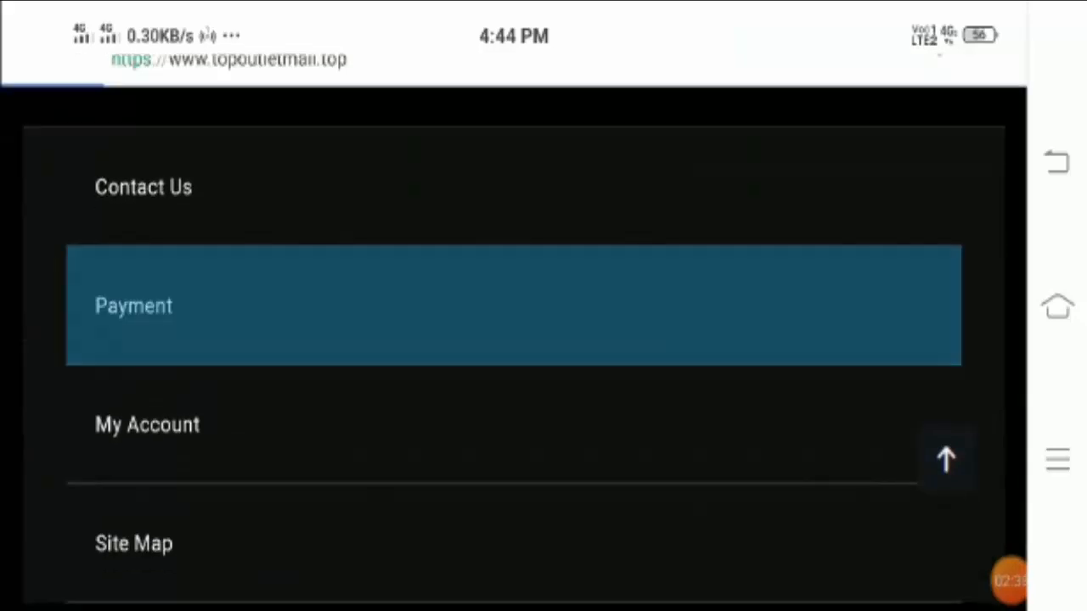
- Open Payment and read the Visa/Mastercard acceptance and fee notes down to Top Categories
left_click(133, 306)
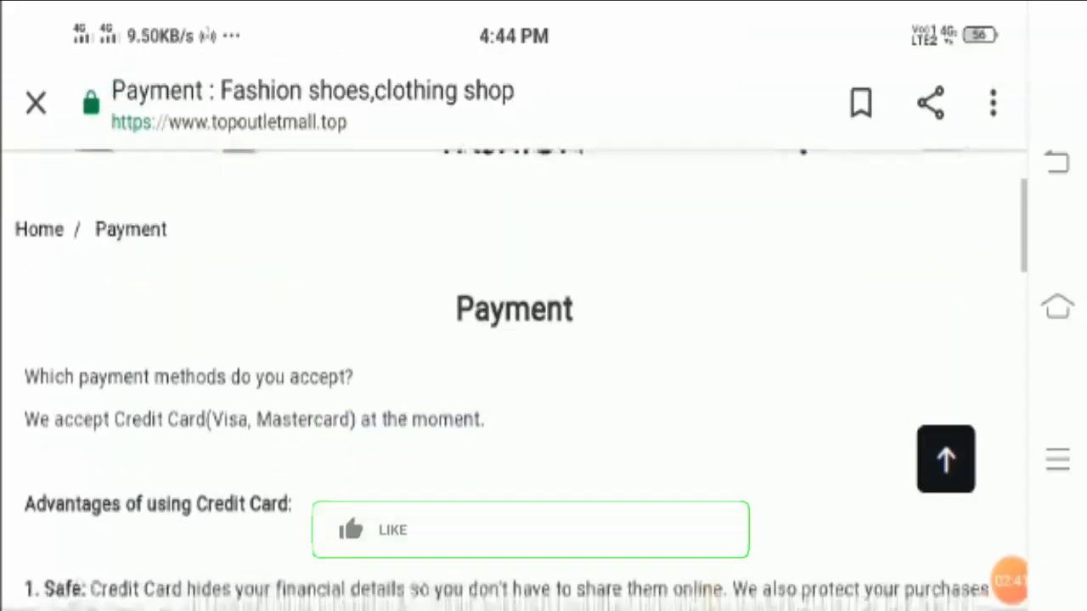
left_click(377, 530)
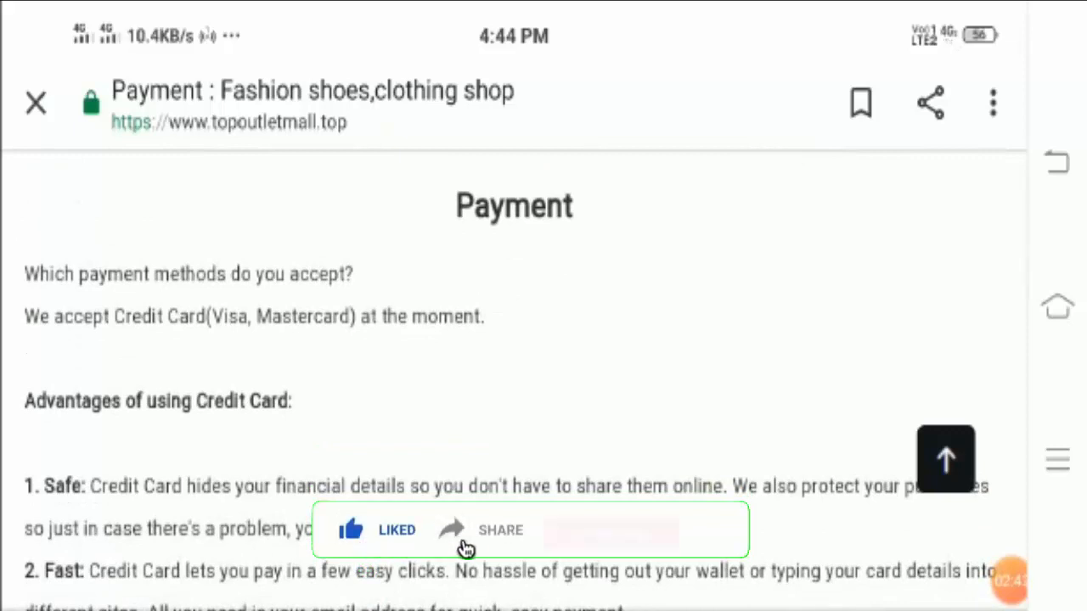
left_click(609, 530)
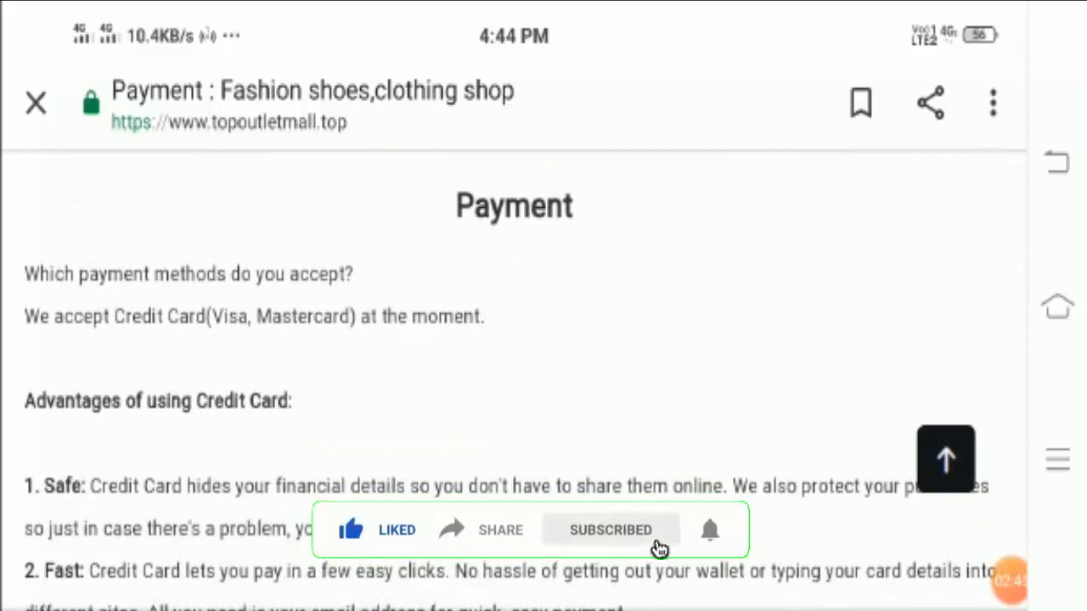
scroll("down", 3)
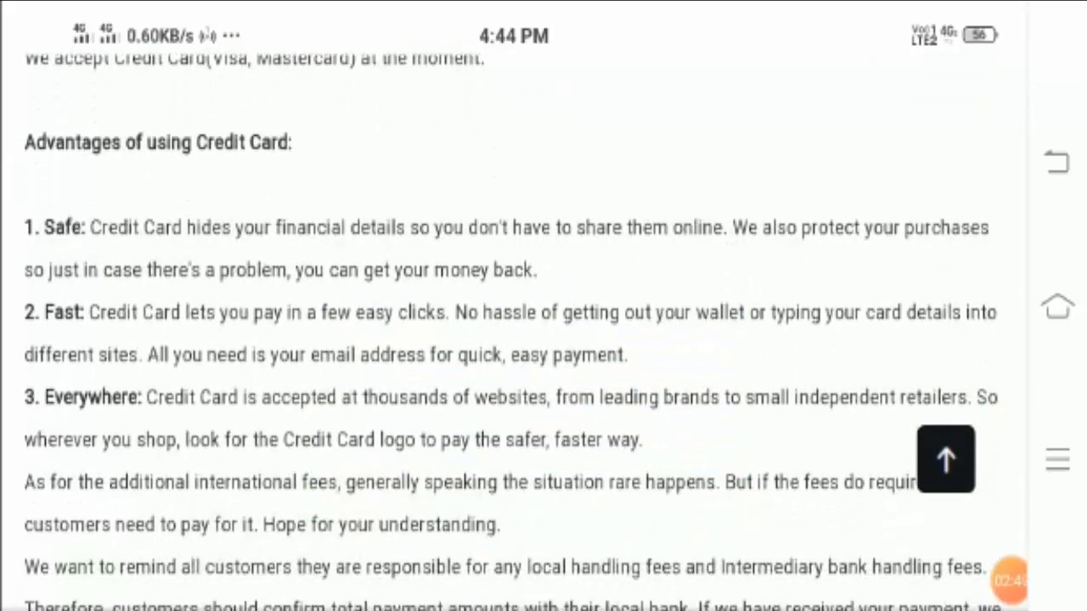
scroll("down", 3)
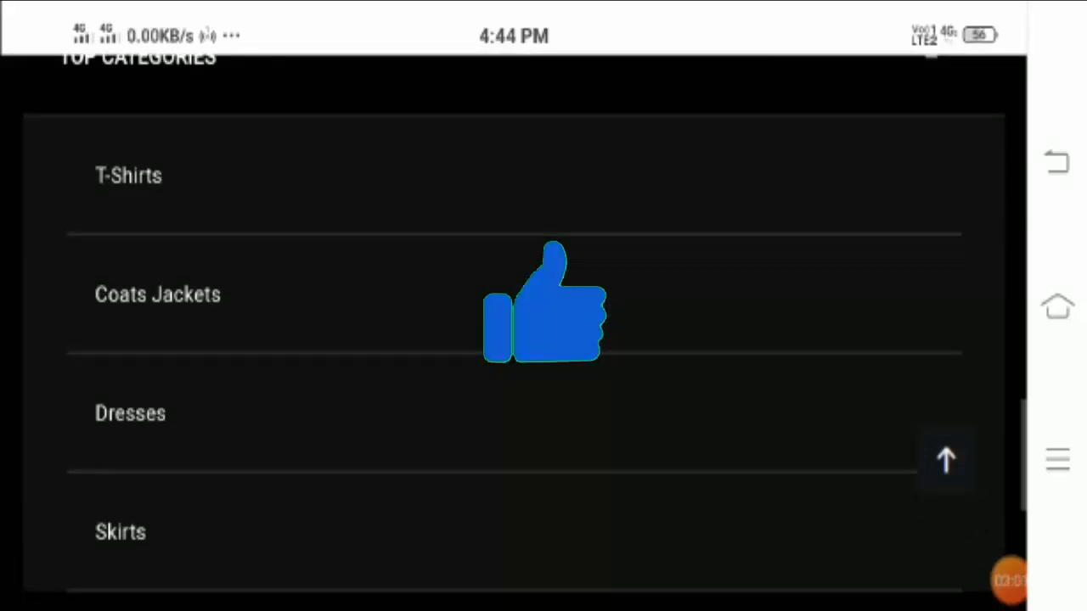
- Open the Skirts category from Top Categories and browse its skirt listings and prices
scroll("down", 3)
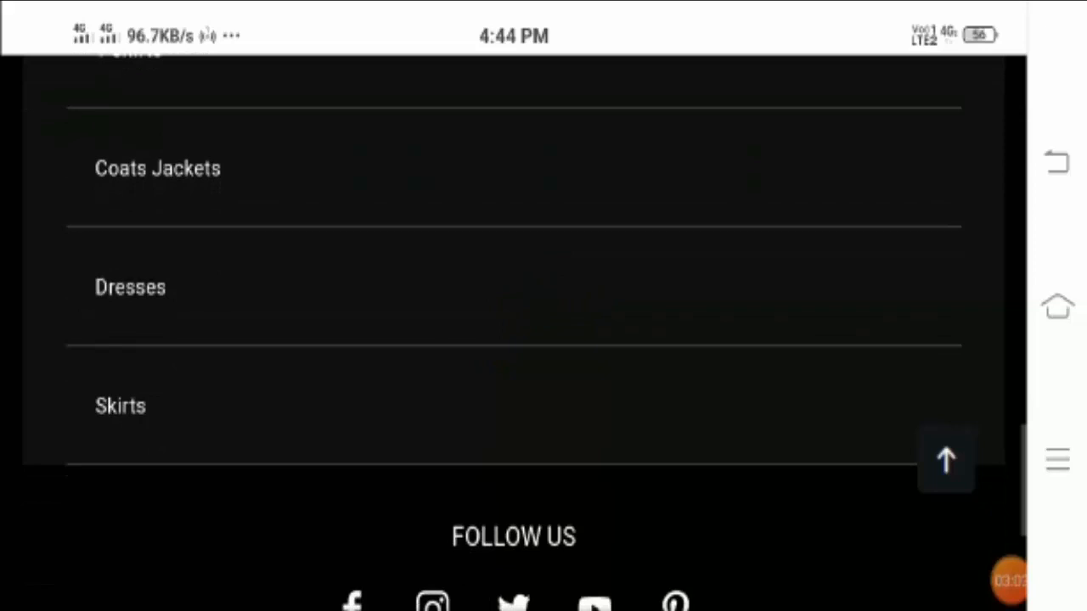
left_click(120, 405)
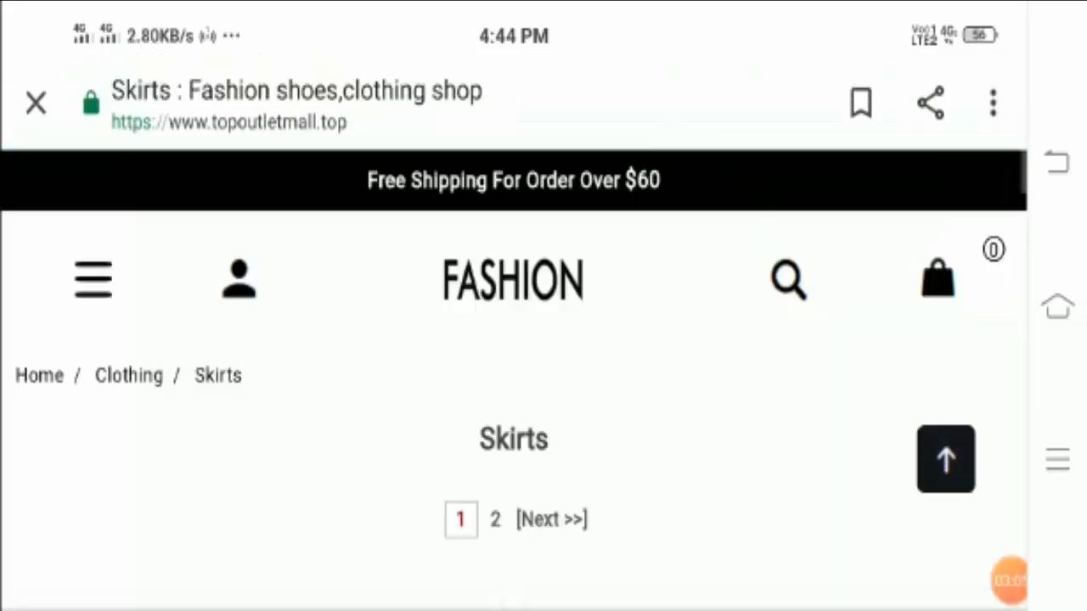
scroll("down", 3)
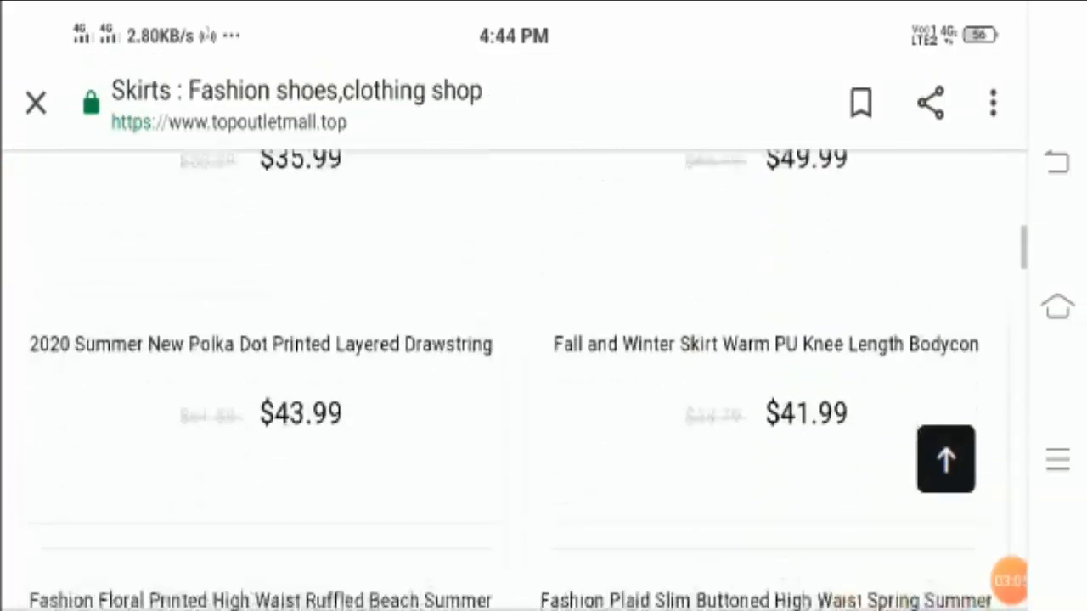
scroll("down", 3)
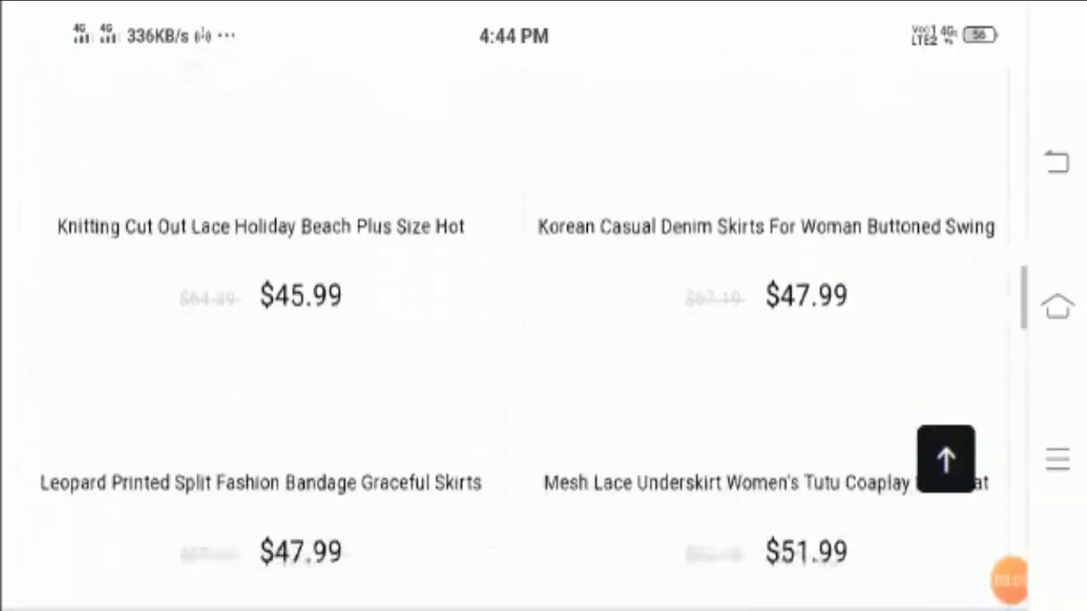
scroll("down", 3)
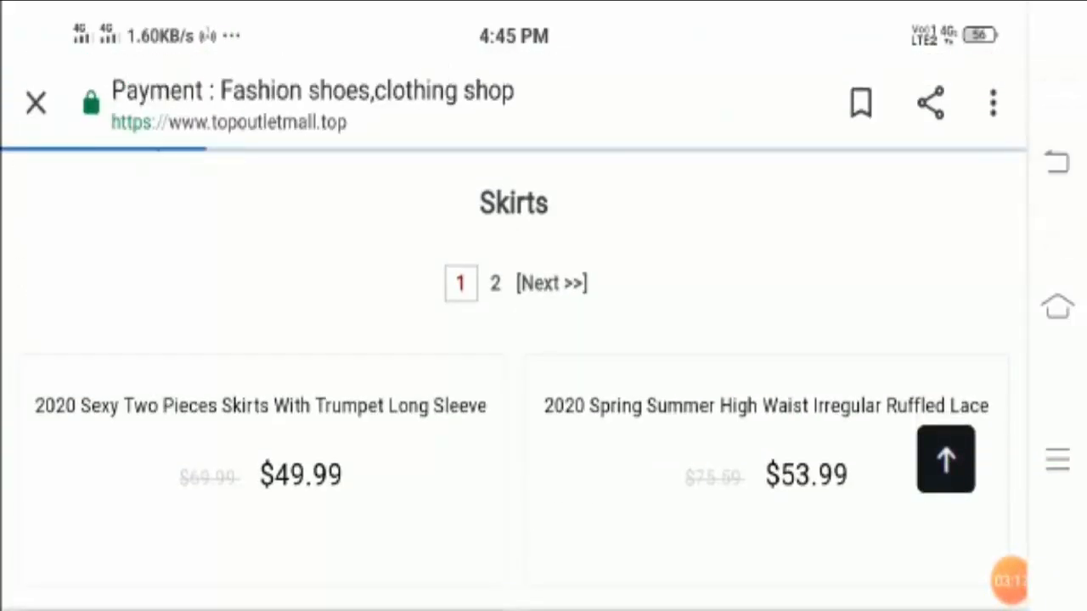
- Scroll to the footer showing Follow Us links, payment card logos and copyright
scroll("down", 3)
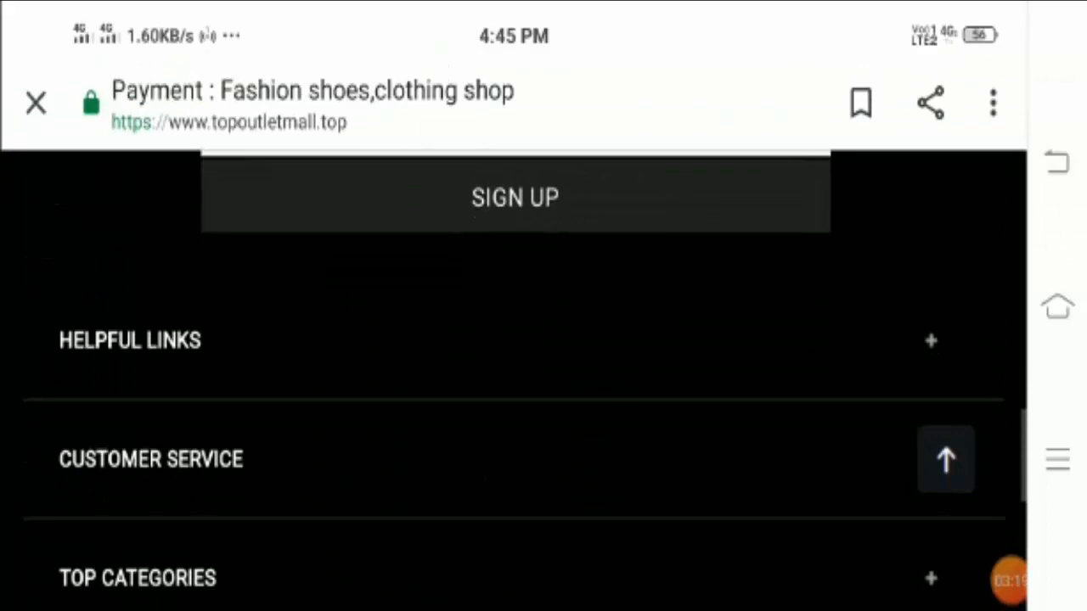
scroll("down", 3)
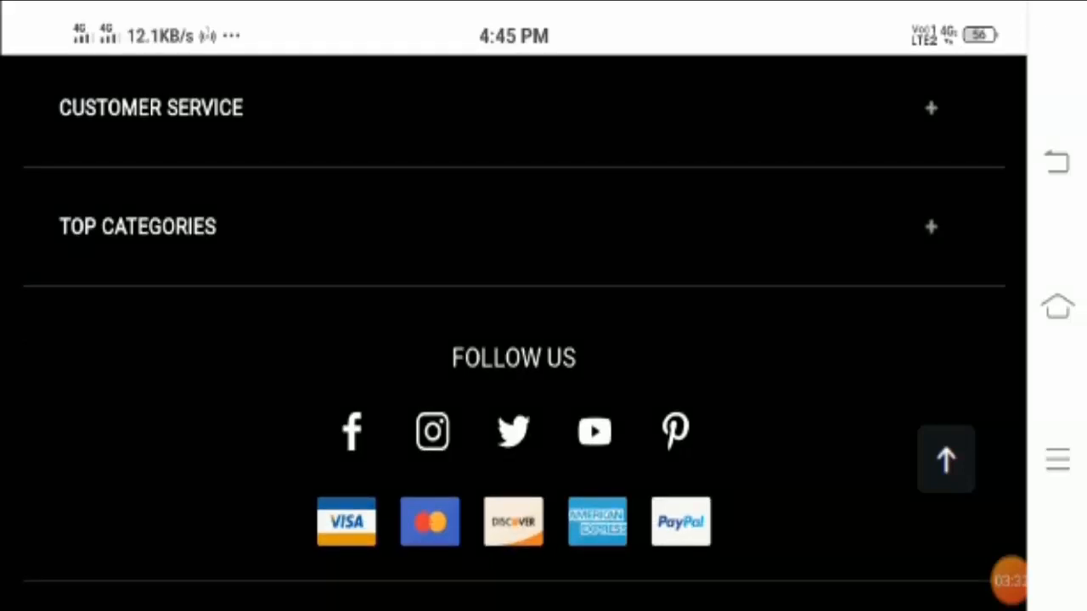
scroll("down", 3)
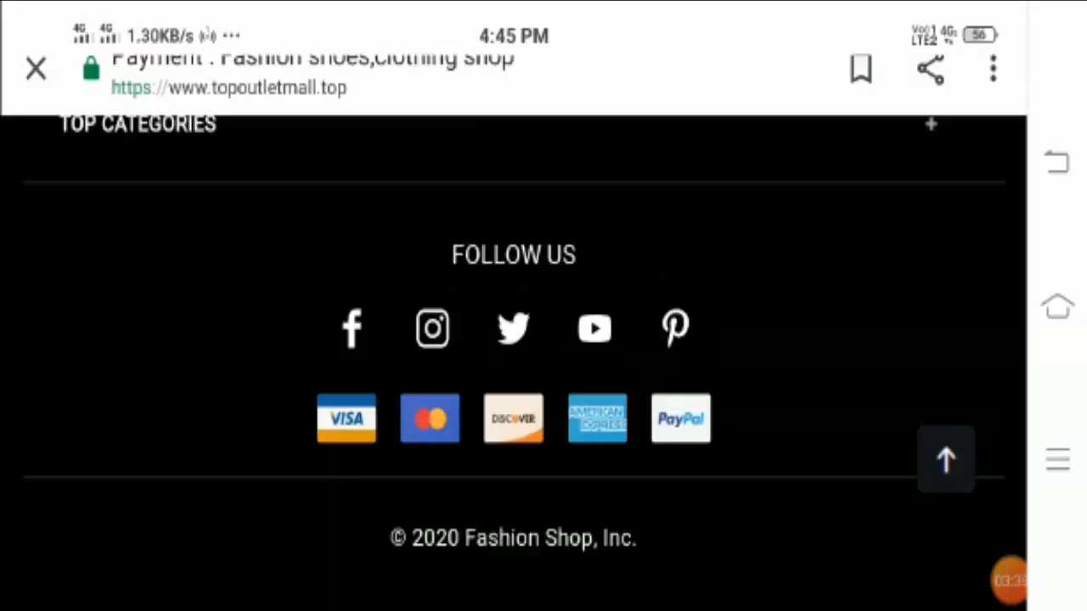
scroll("up", 3)
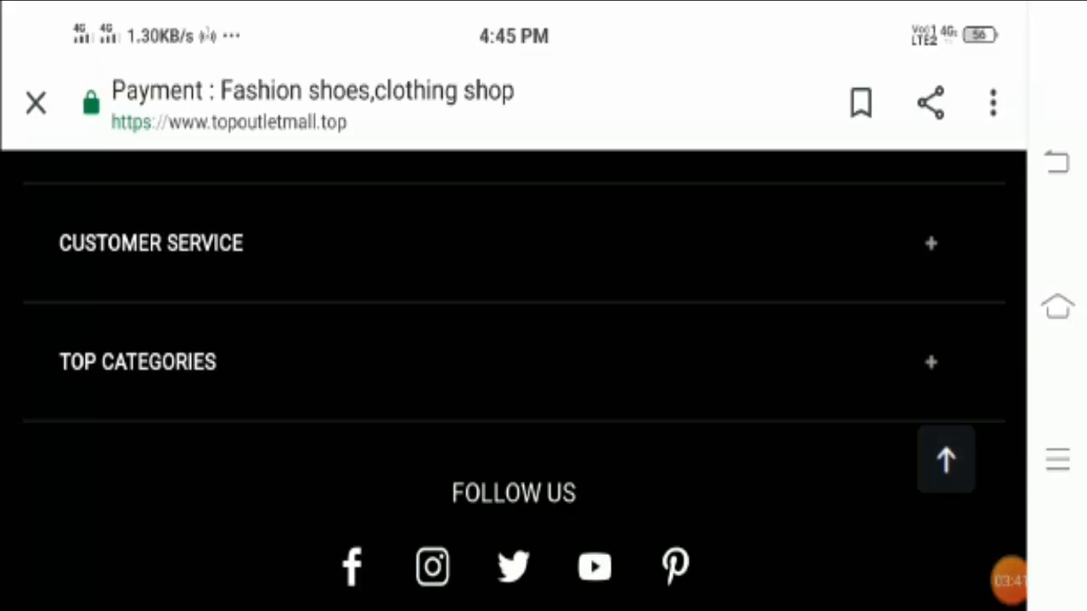
scroll("down", 3)
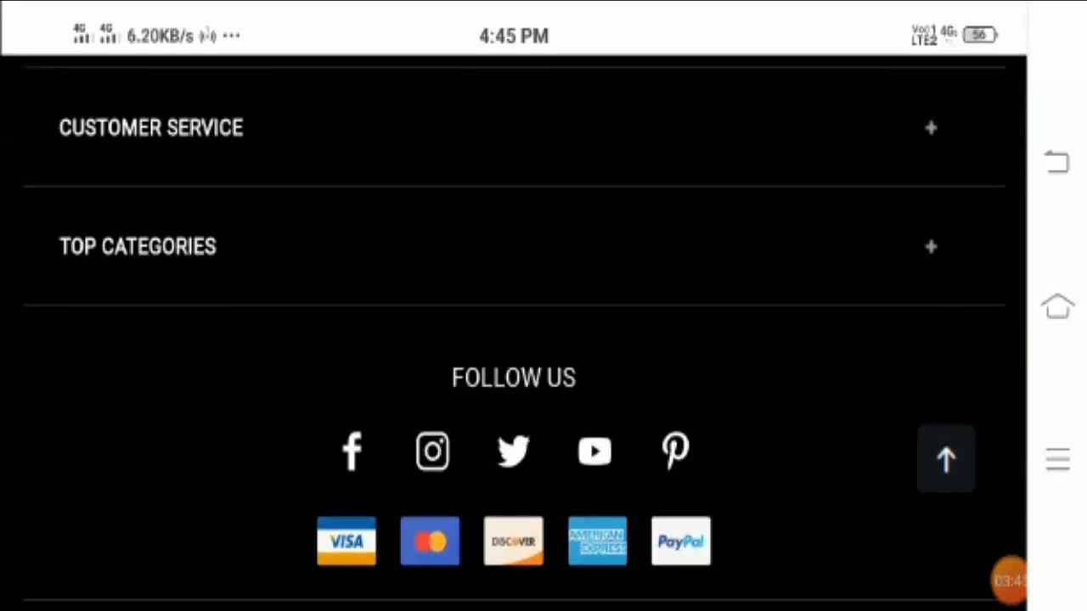
scroll("down", 3)
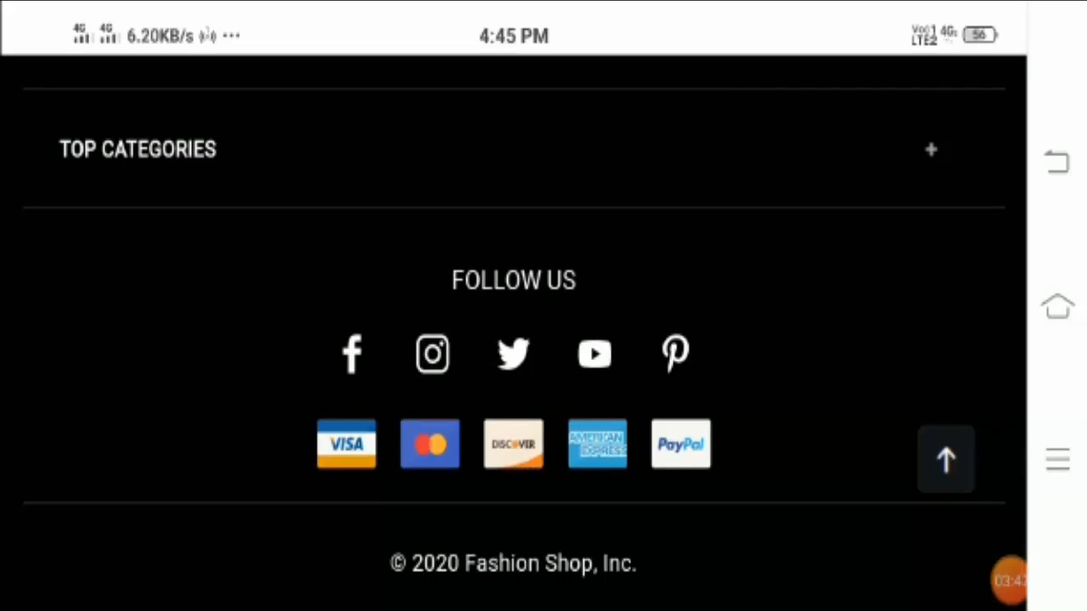
scroll("down", 3)
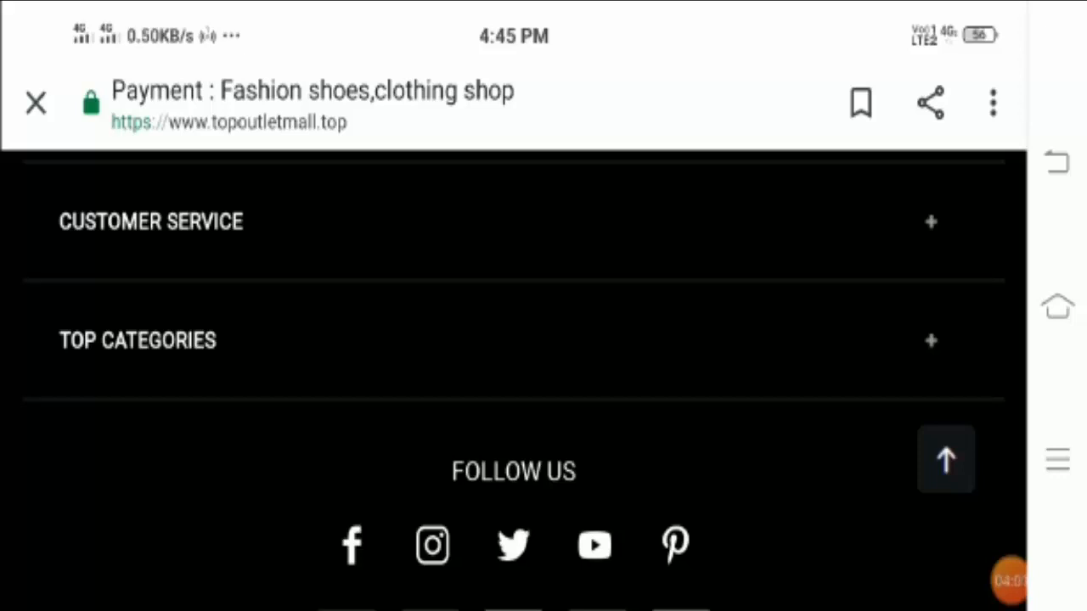
scroll("up", 3)
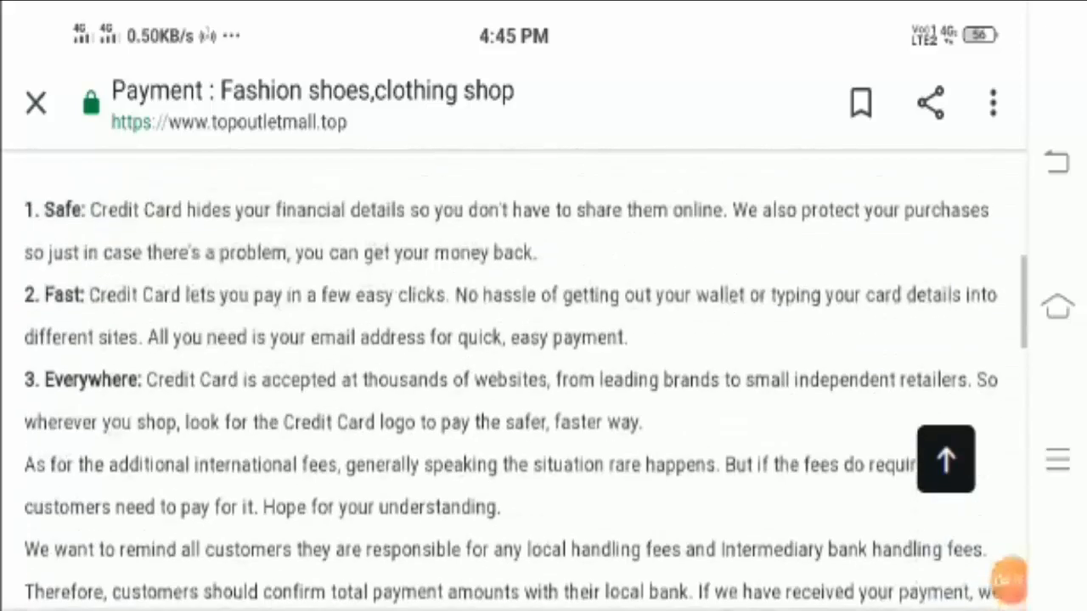
scroll("up", 3)
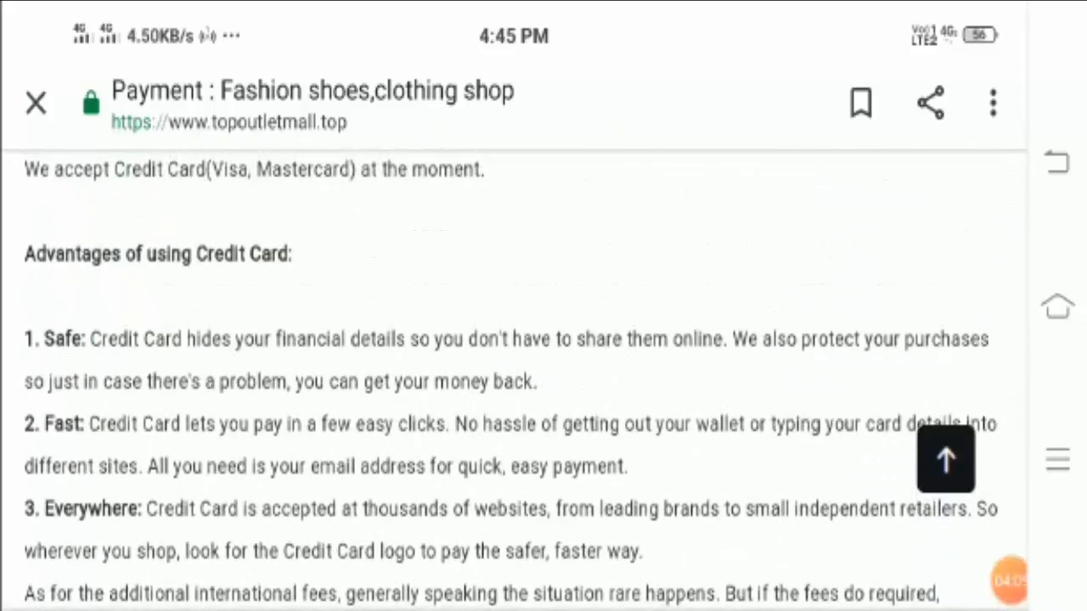
scroll("down", 3)
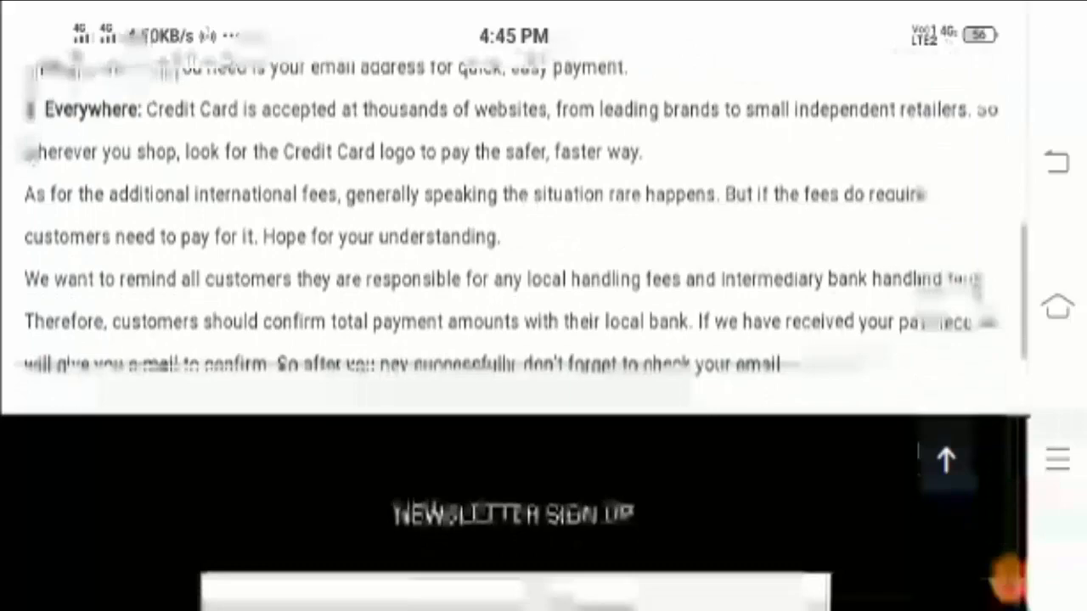
scroll("down", 3)
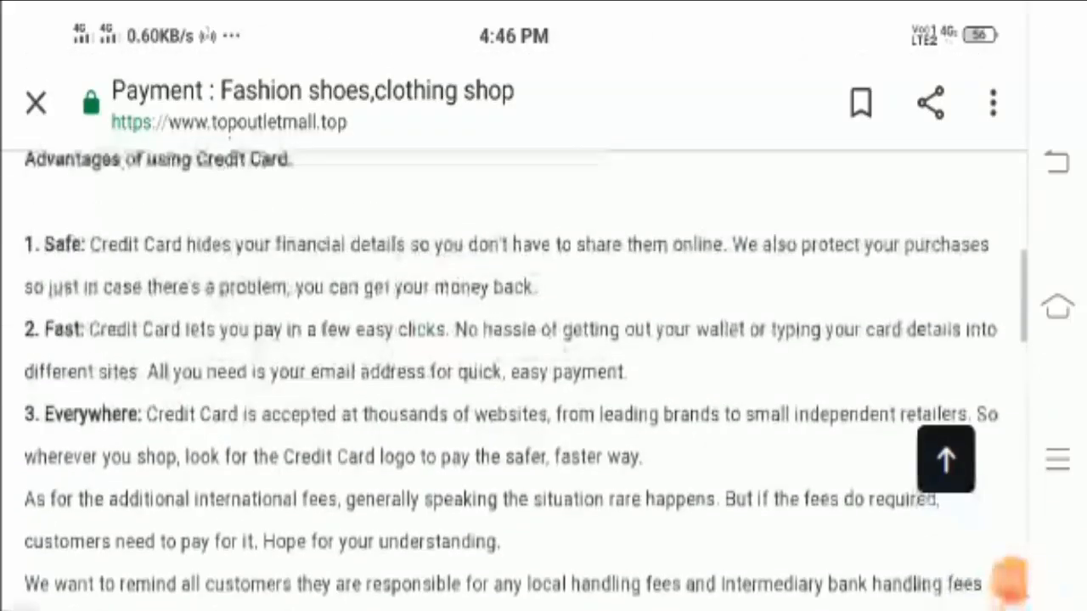
scroll("up", 3)
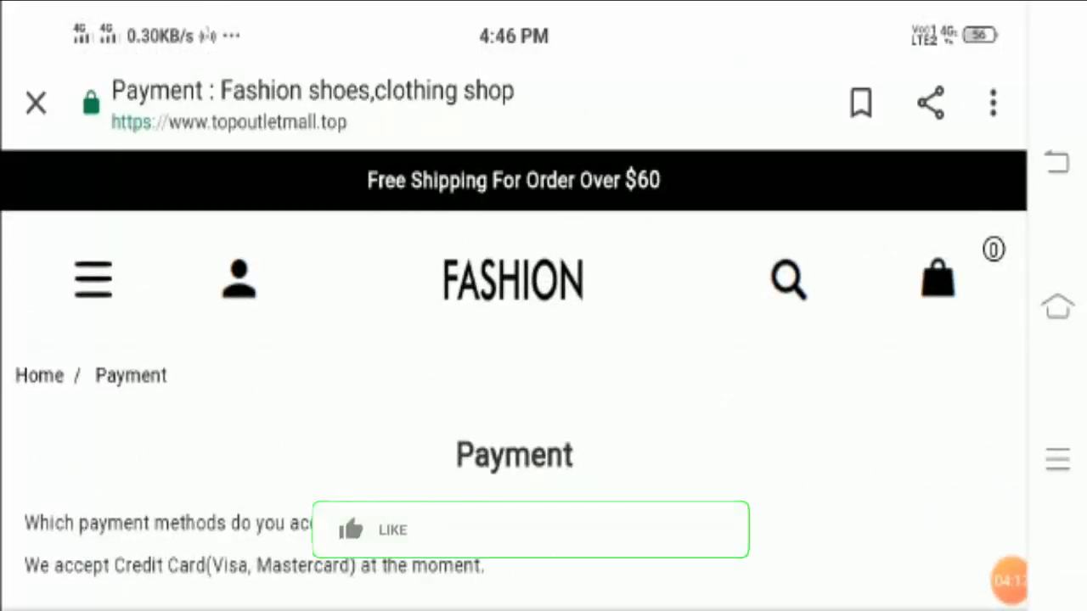
left_click(373, 530)
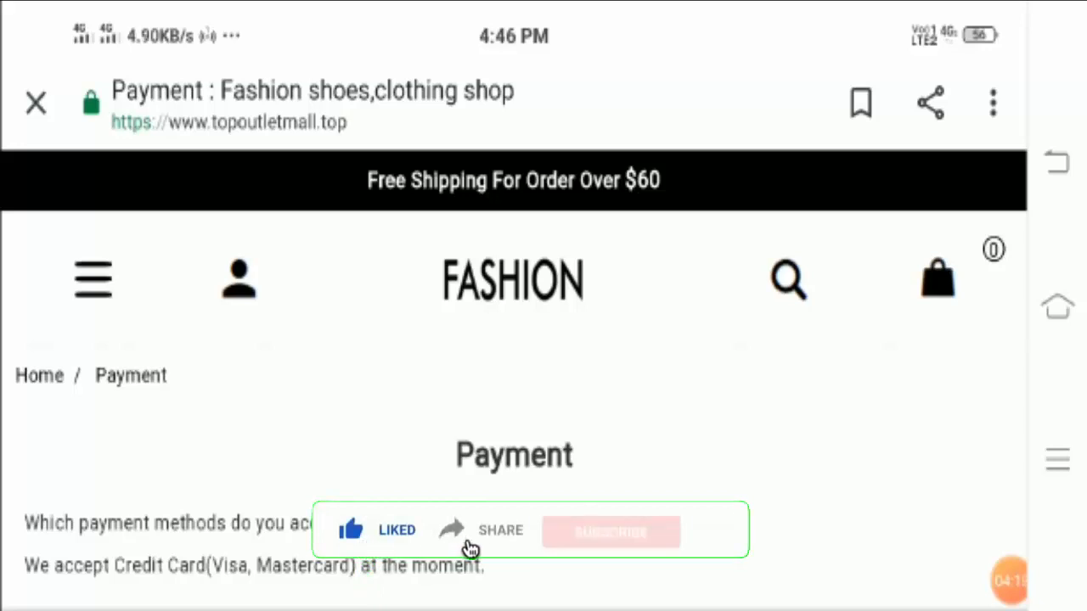
left_click(610, 530)
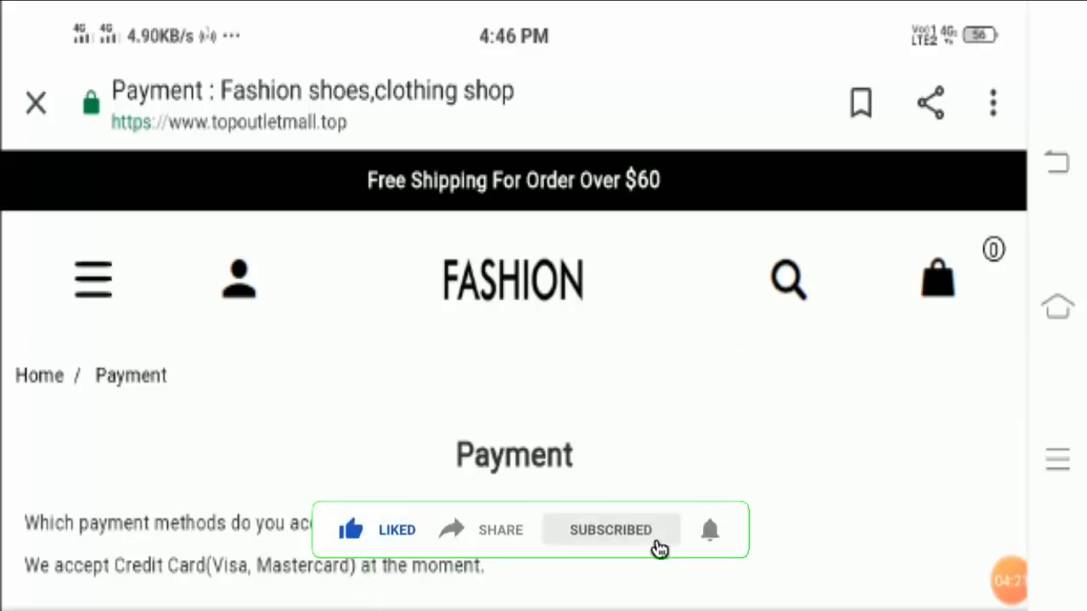
scroll("down", 3)
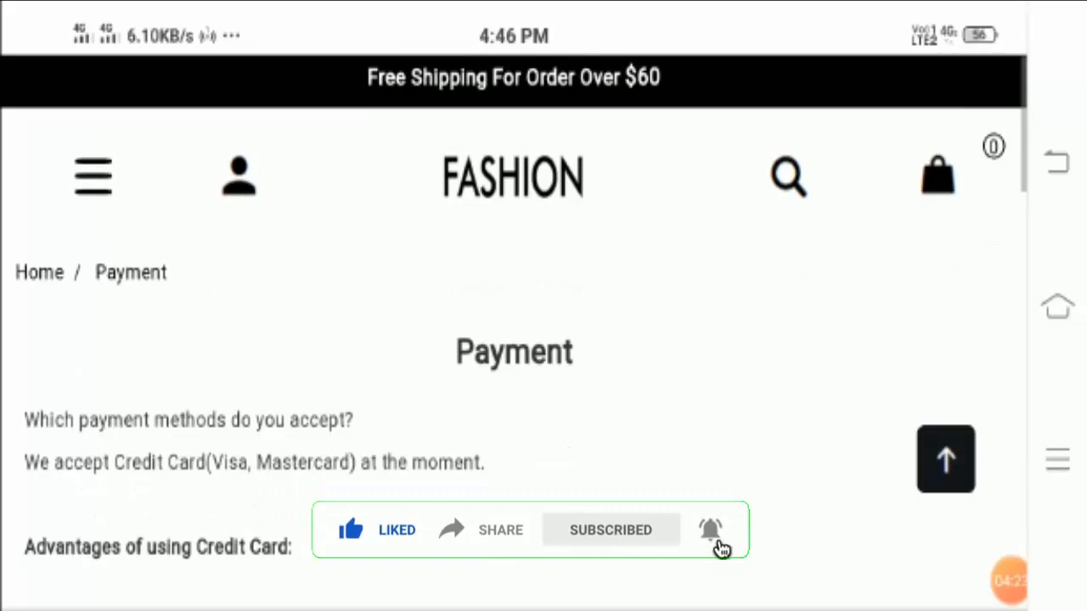
scroll("down", 3)
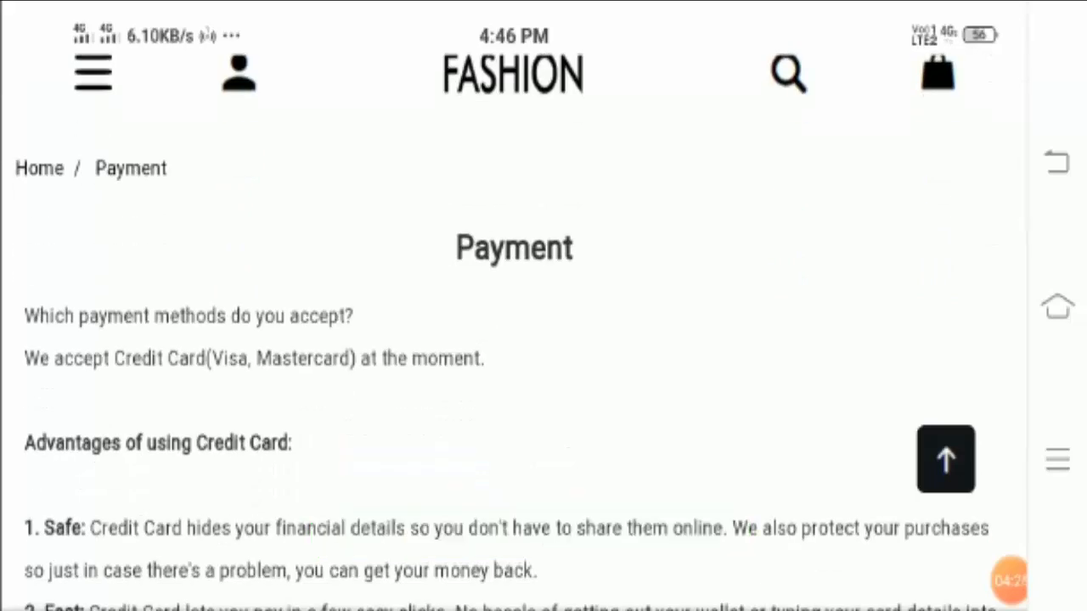
scroll("down", 3)
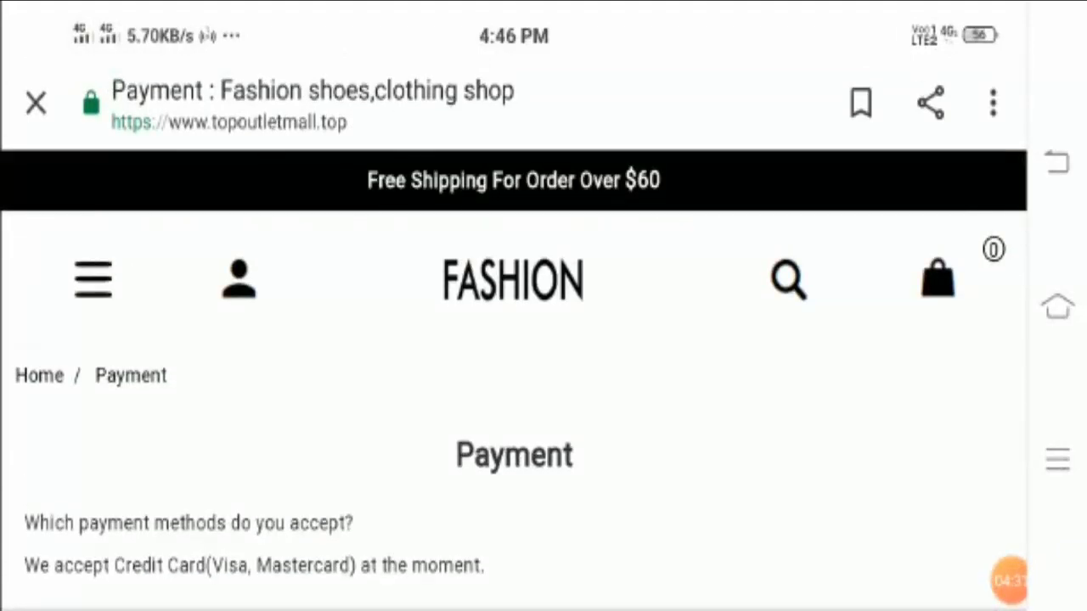
scroll("down", 3)
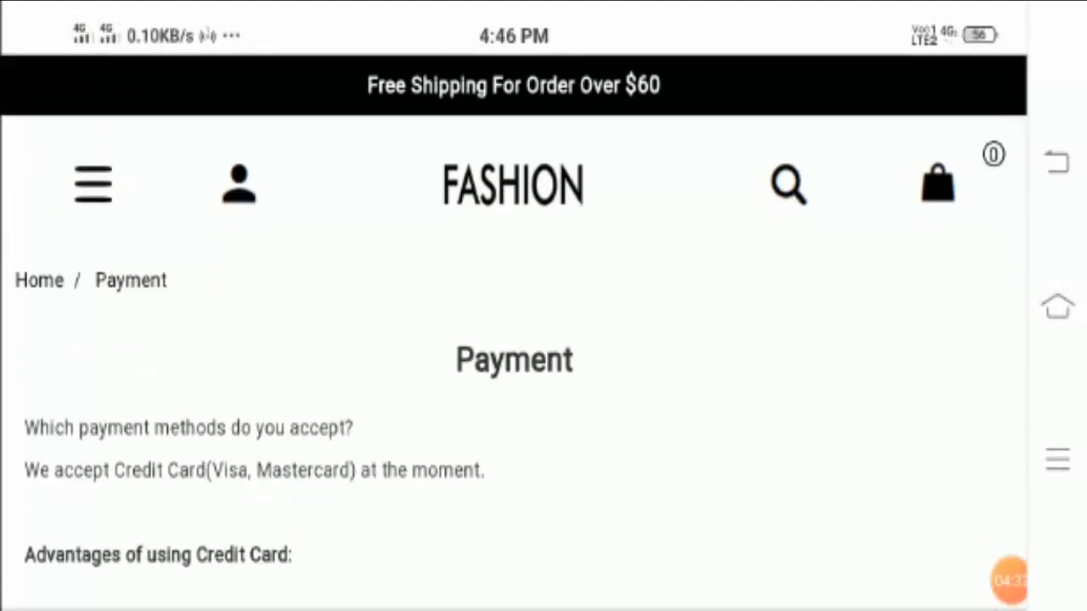